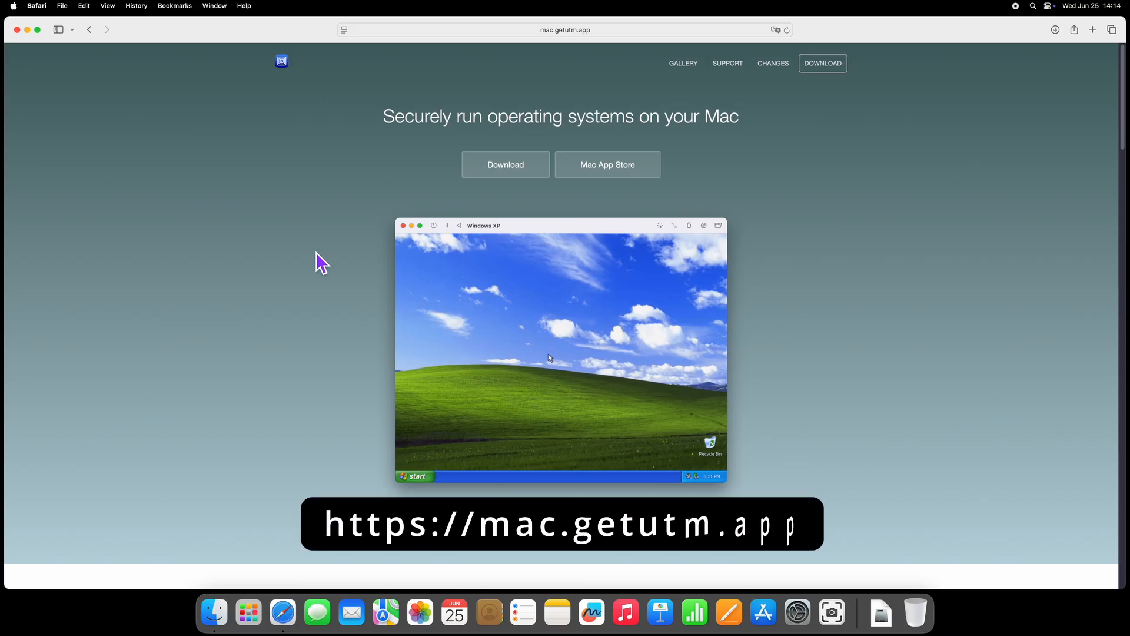
- Open the UTM gallery on mac.getutm.app and highlight its ARM64-for-Apple-Silicon recommendation
left_click(1092, 30)
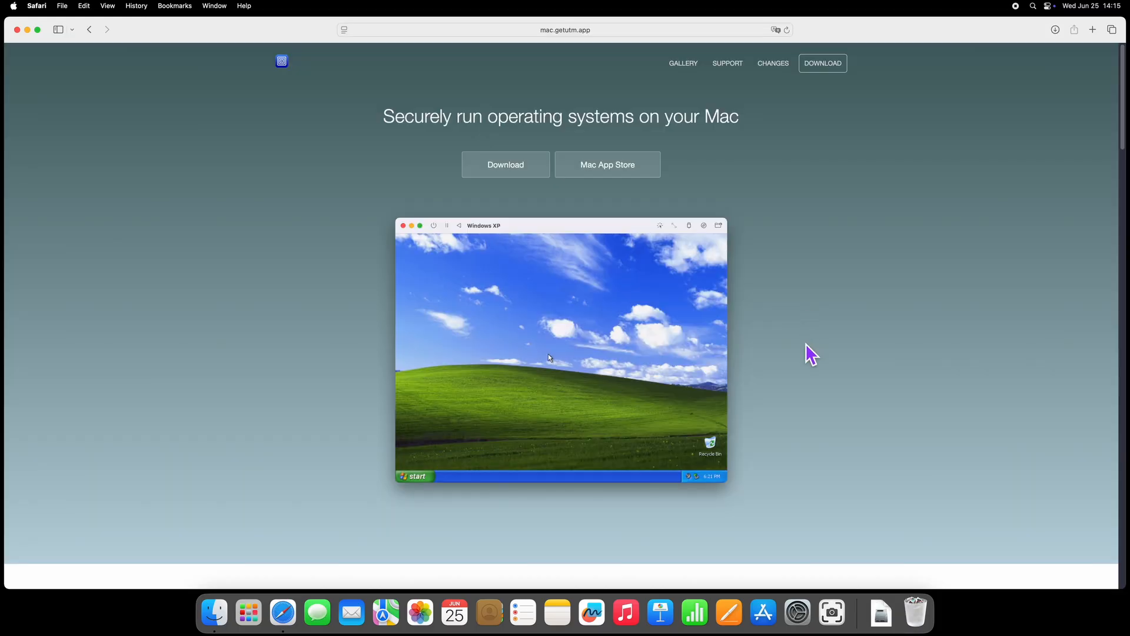
left_click(683, 64)
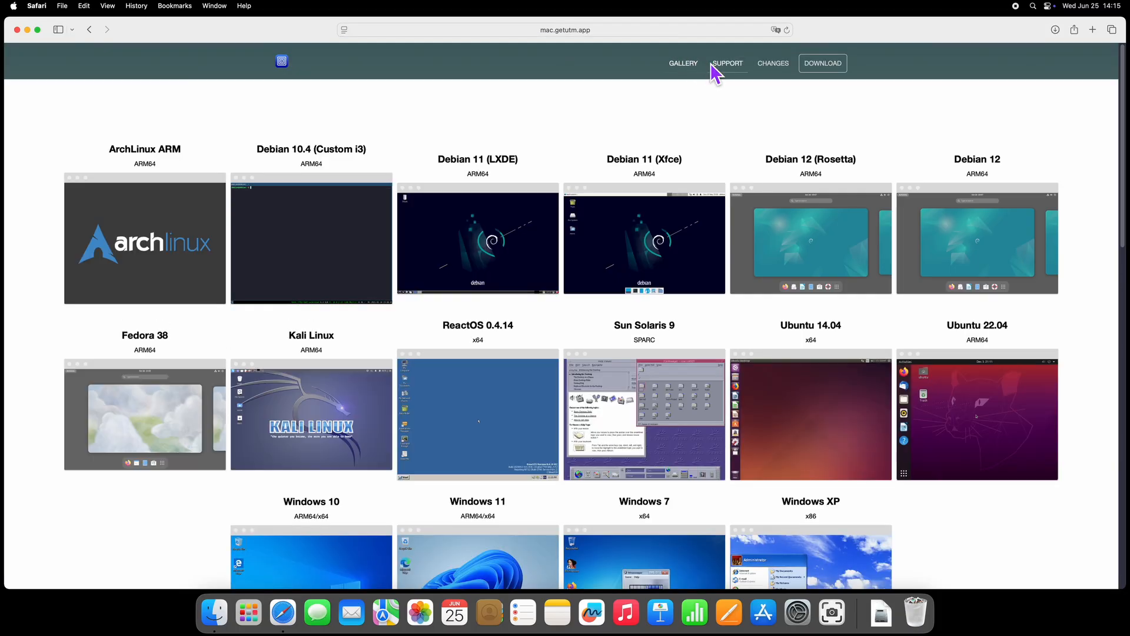
mouse_move(369, 157)
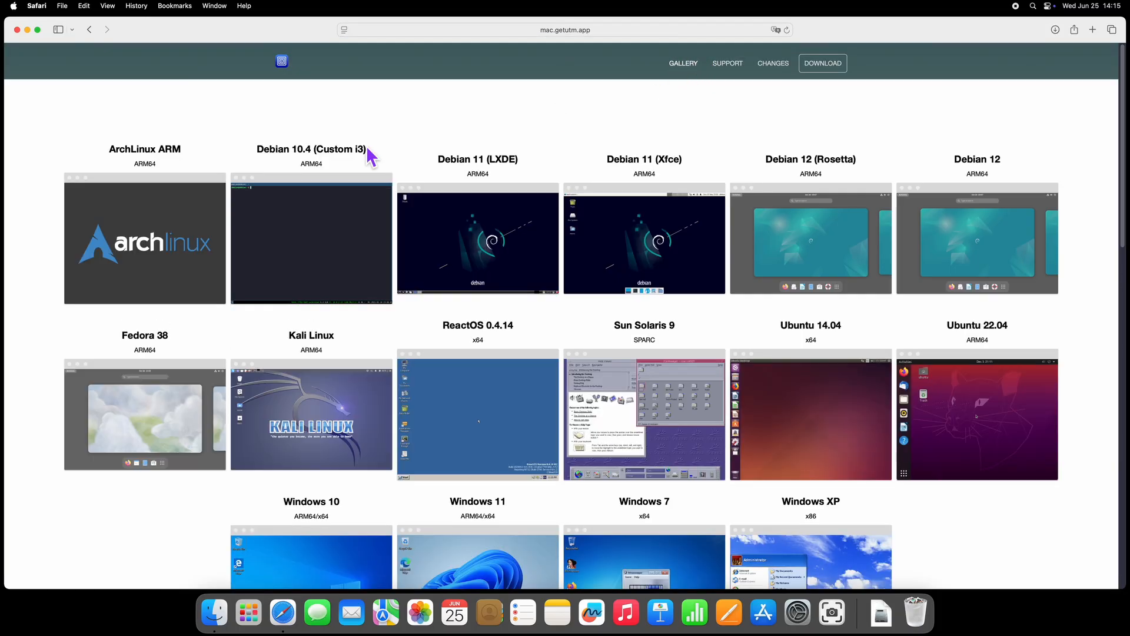
mouse_move(354, 375)
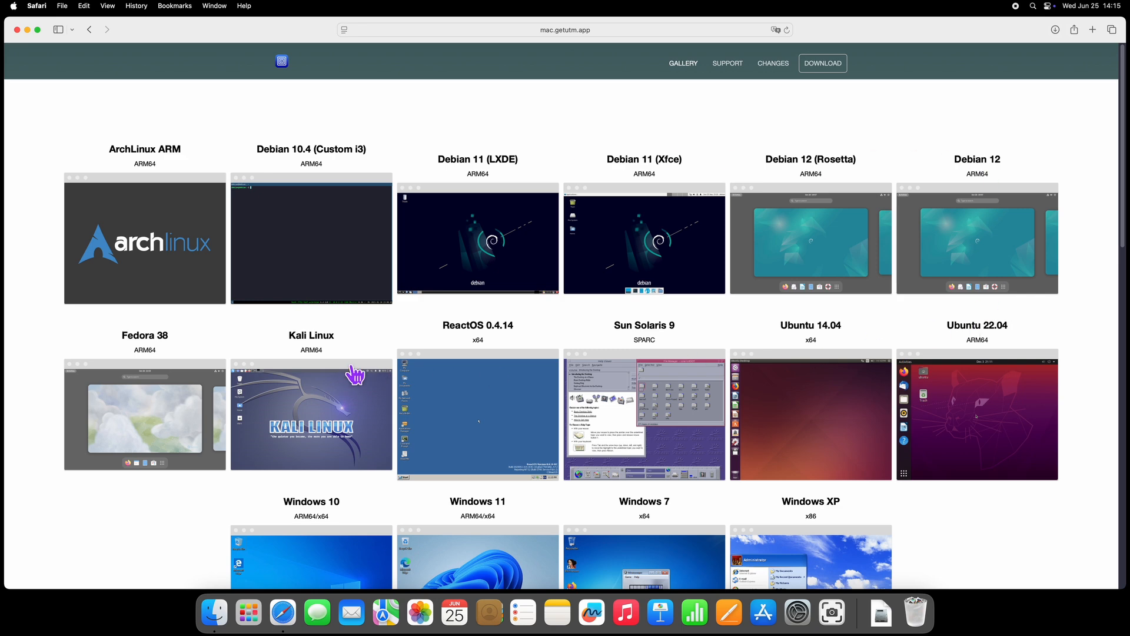
scroll("down", 3)
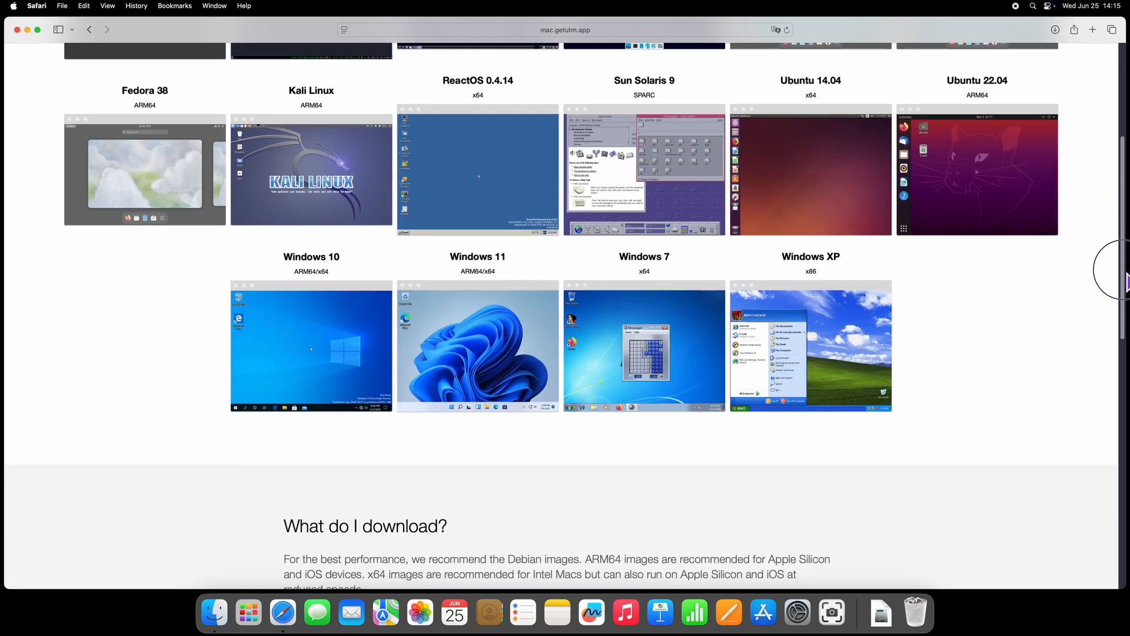
scroll("down", 3)
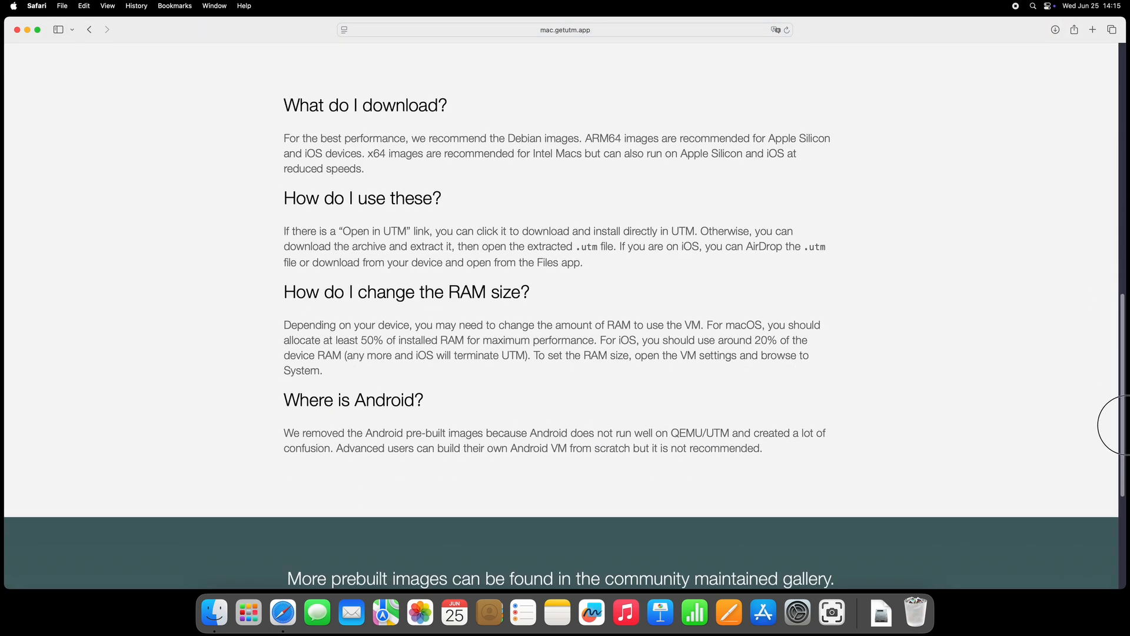
mouse_move(593, 152)
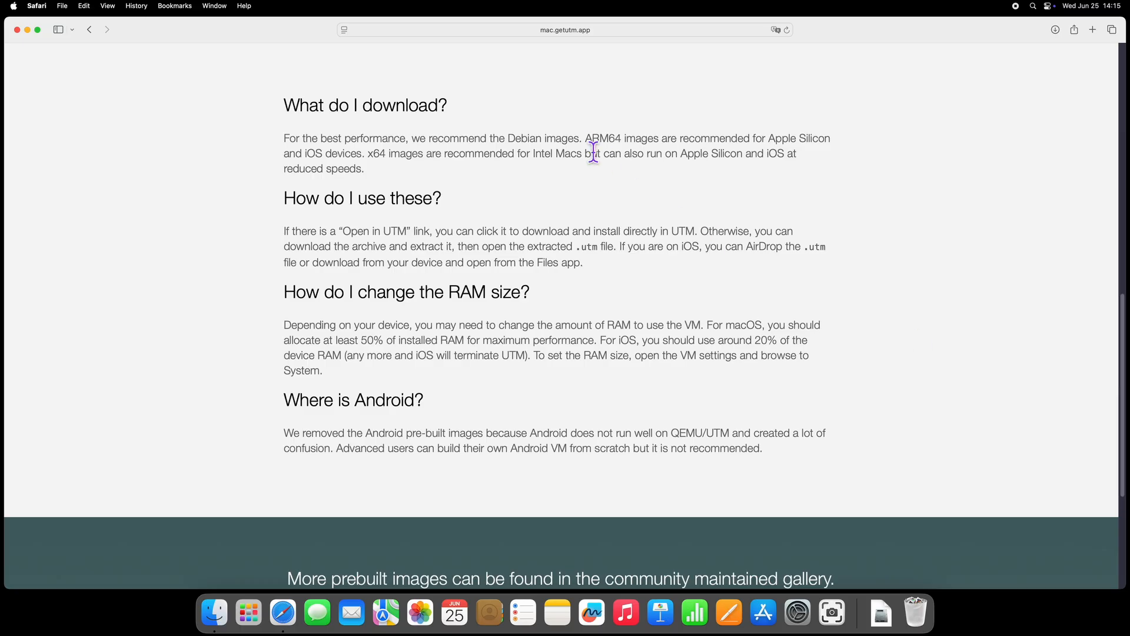
left_click_drag(587, 139, 832, 138)
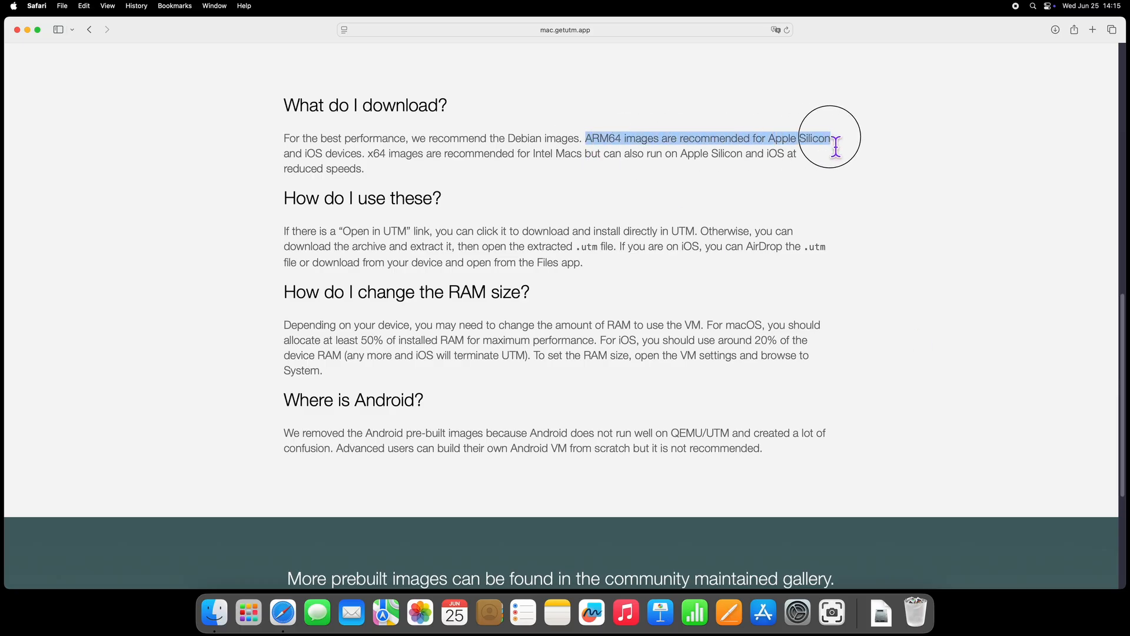
mouse_move(670, 208)
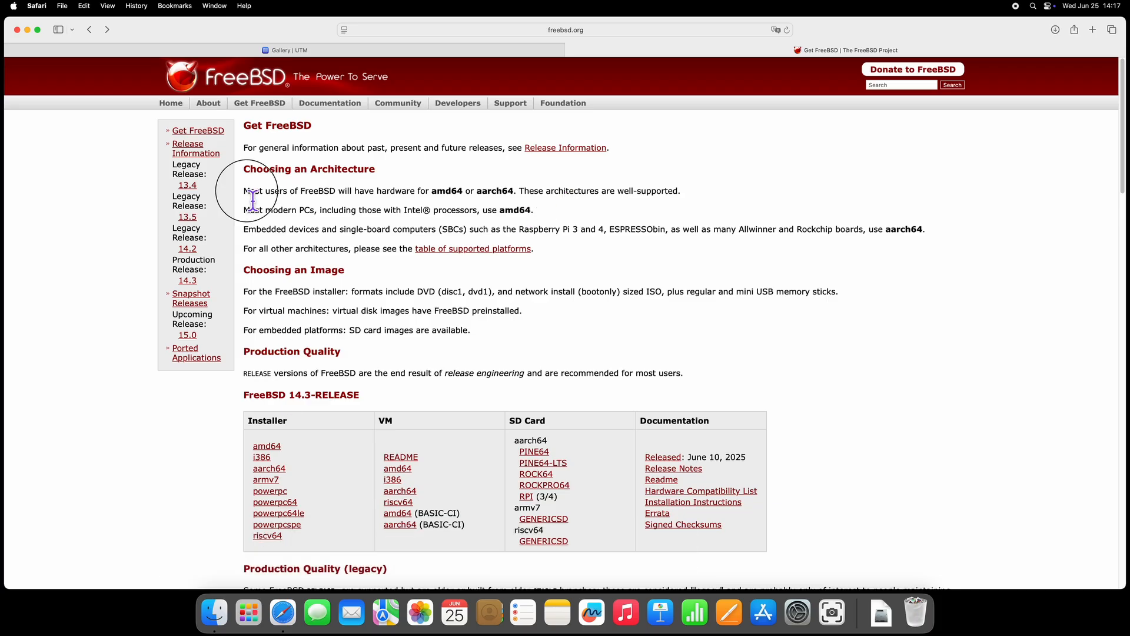
- Download FreeBSD-14.3-RELEASE-arm64-aarch64-disc1.iso from freebsd.org, allowing the site's download
left_click_drag(245, 190, 677, 190)
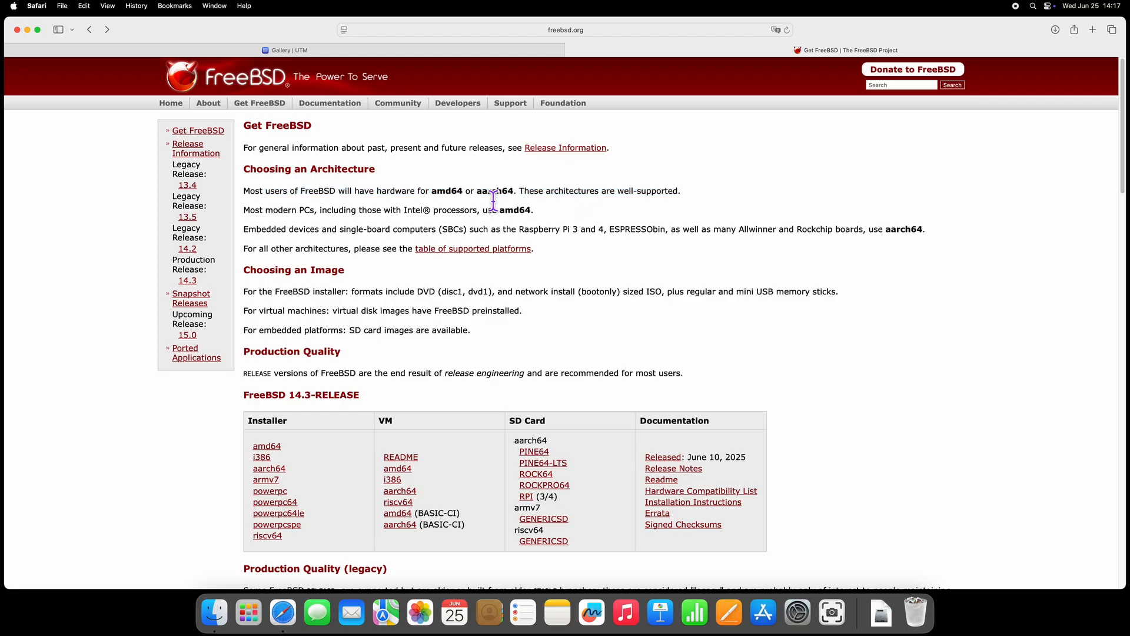
double_click(494, 190)
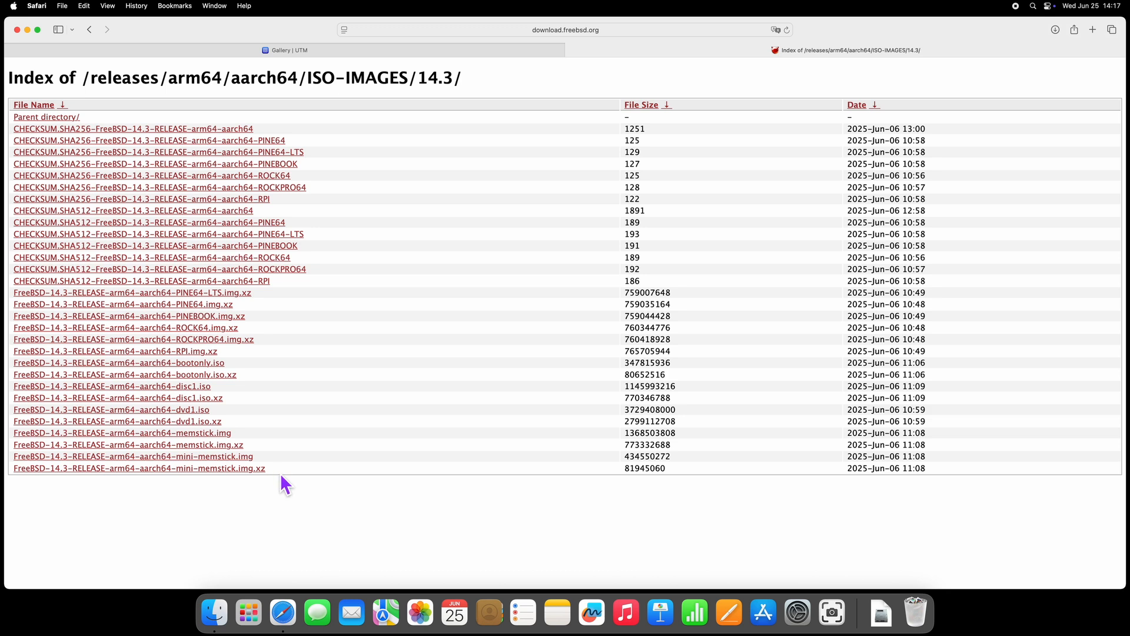
mouse_move(204, 398)
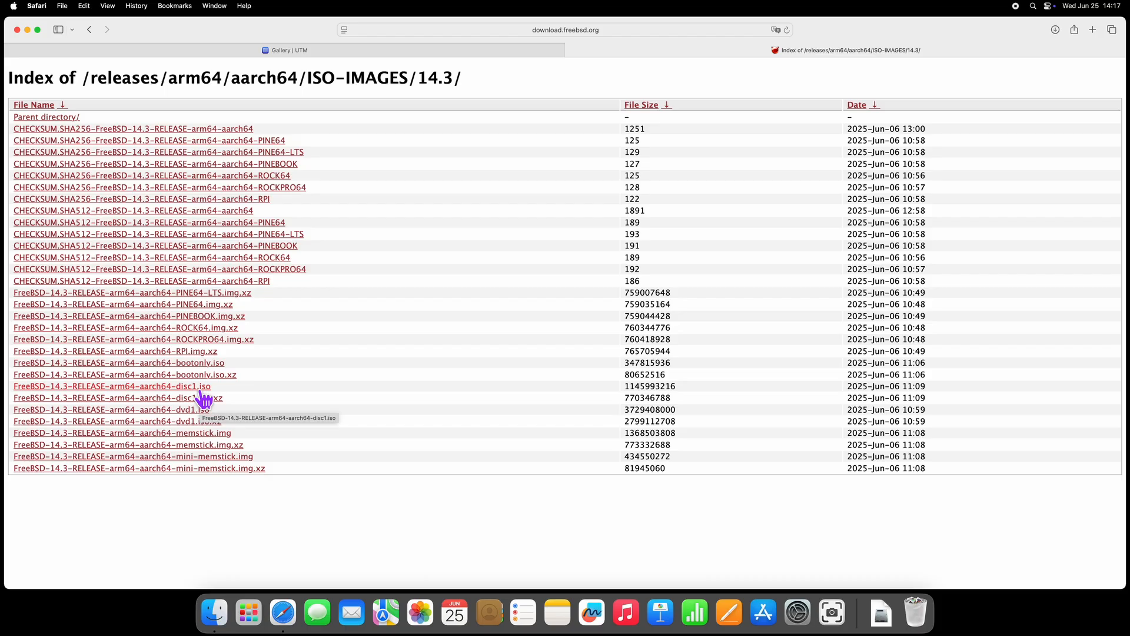
left_click(112, 385)
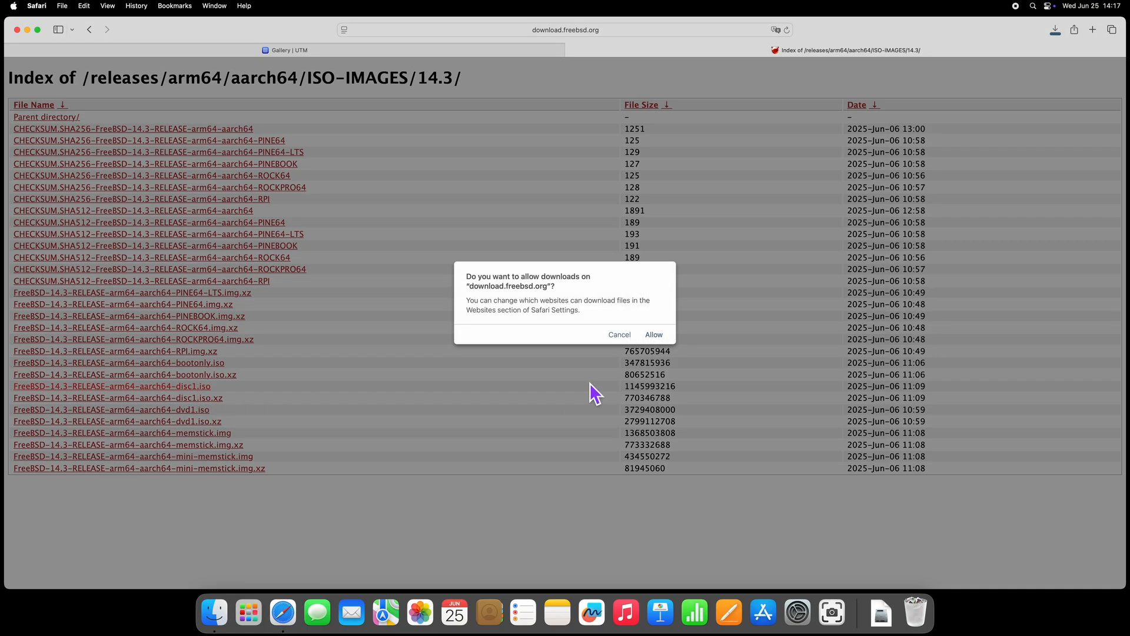
left_click(653, 334)
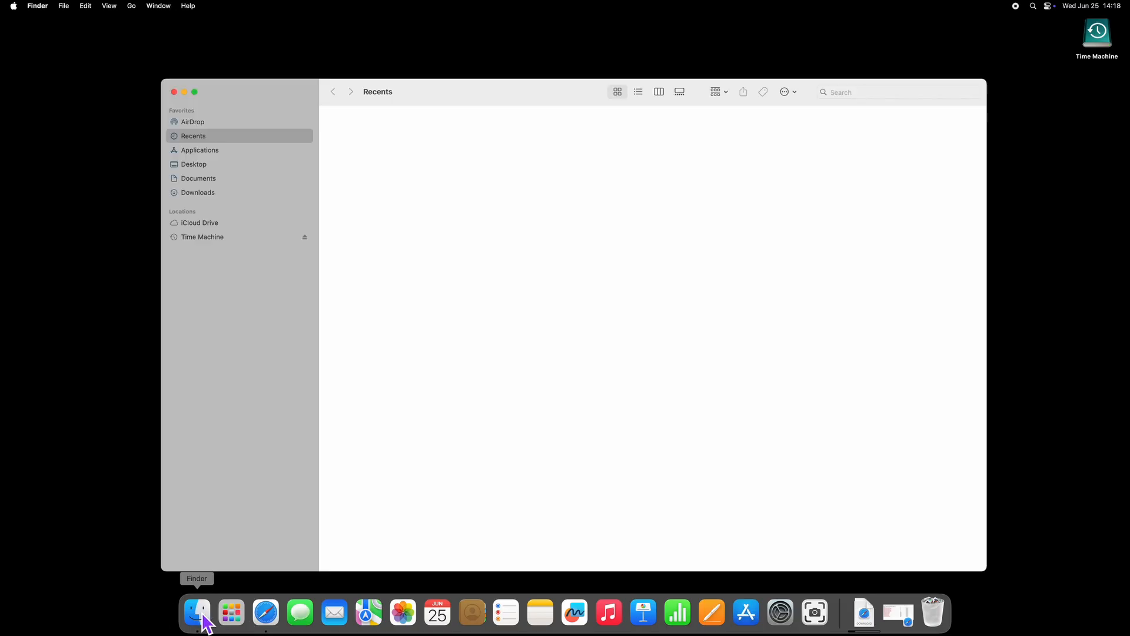
- Mount UTM.dmg from the Downloads folder
left_click(197, 192)
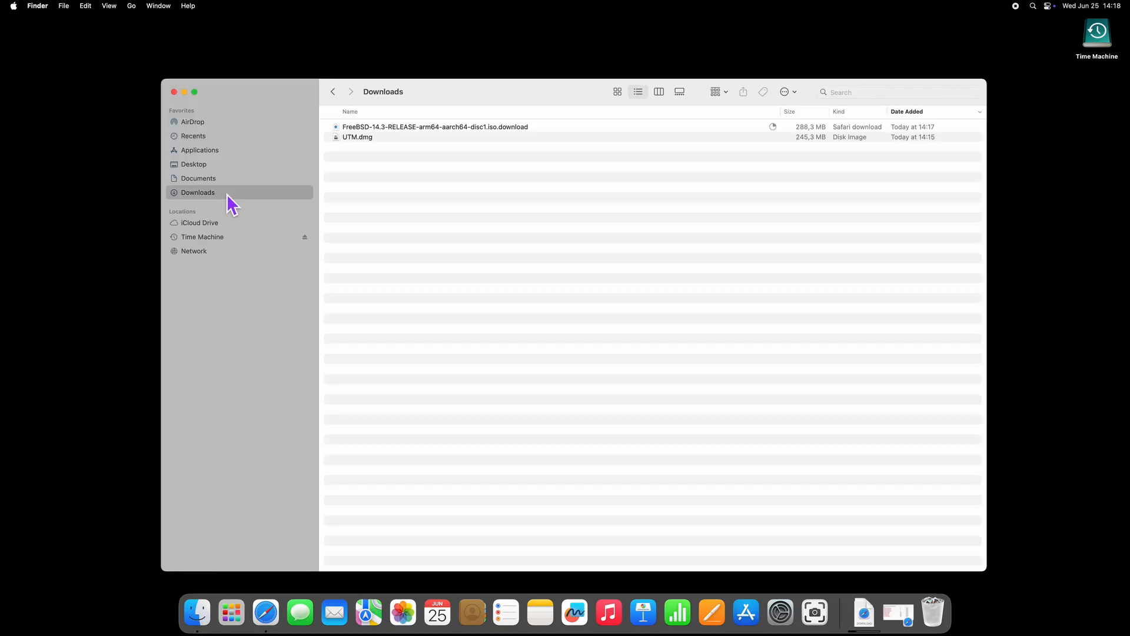
left_click(357, 137)
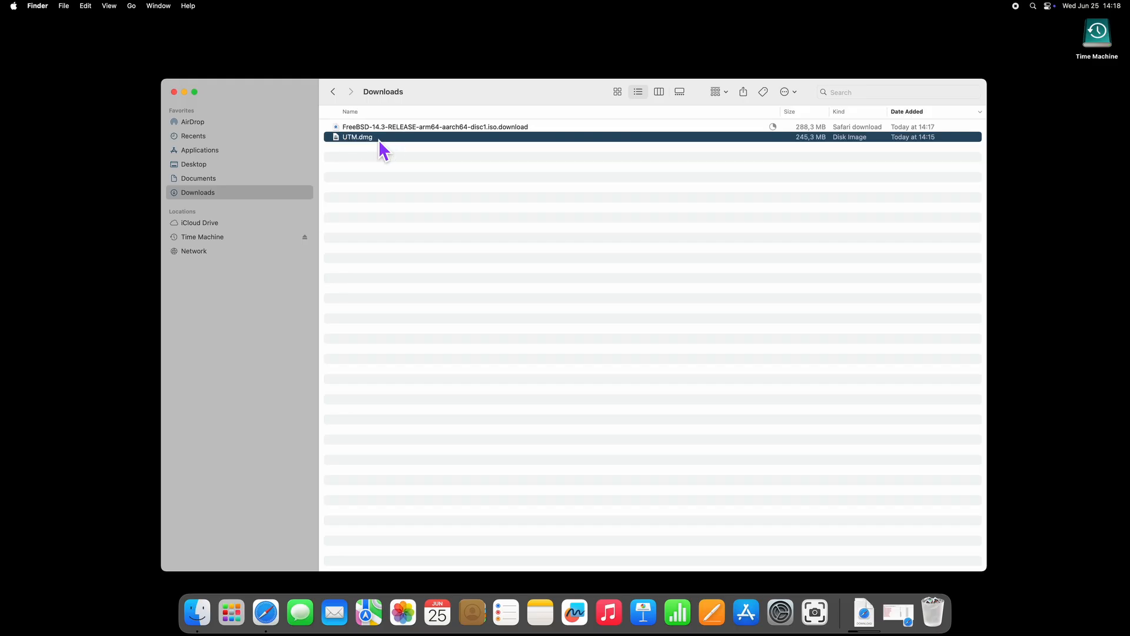
double_click(358, 137)
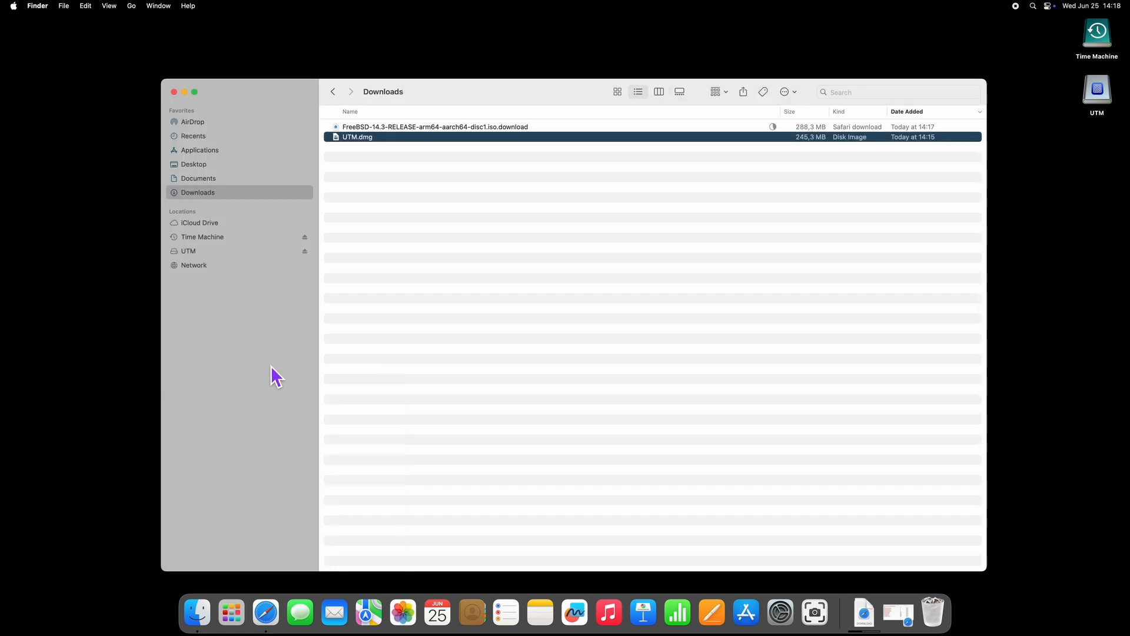
- Launch UTM.app from Applications and approve the downloaded-app security alert
left_click(199, 150)
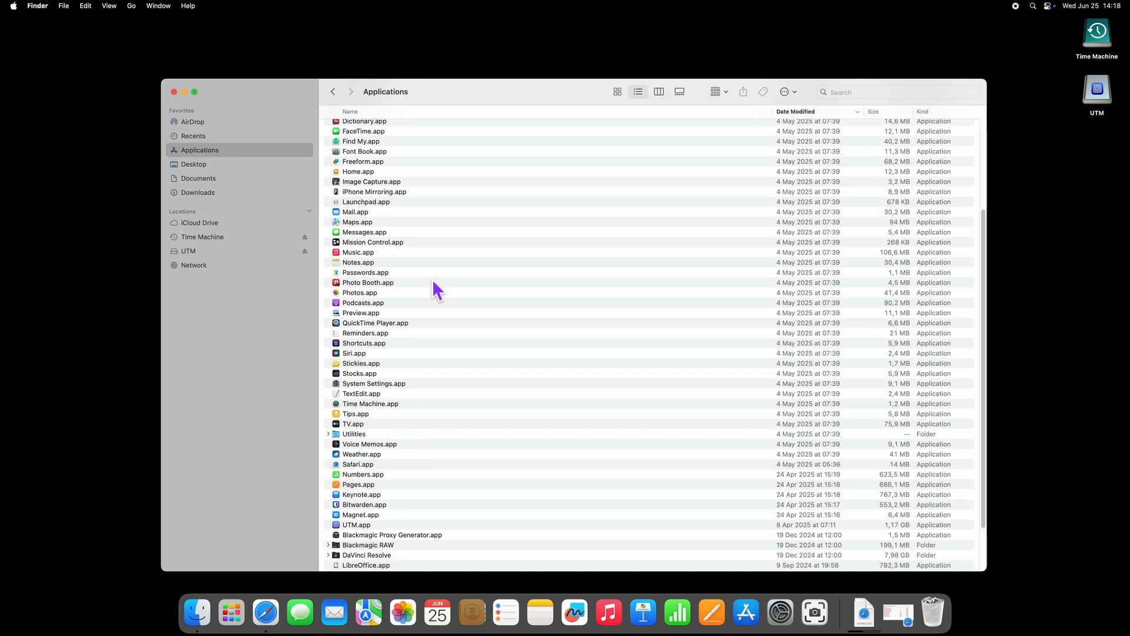
left_click(357, 459)
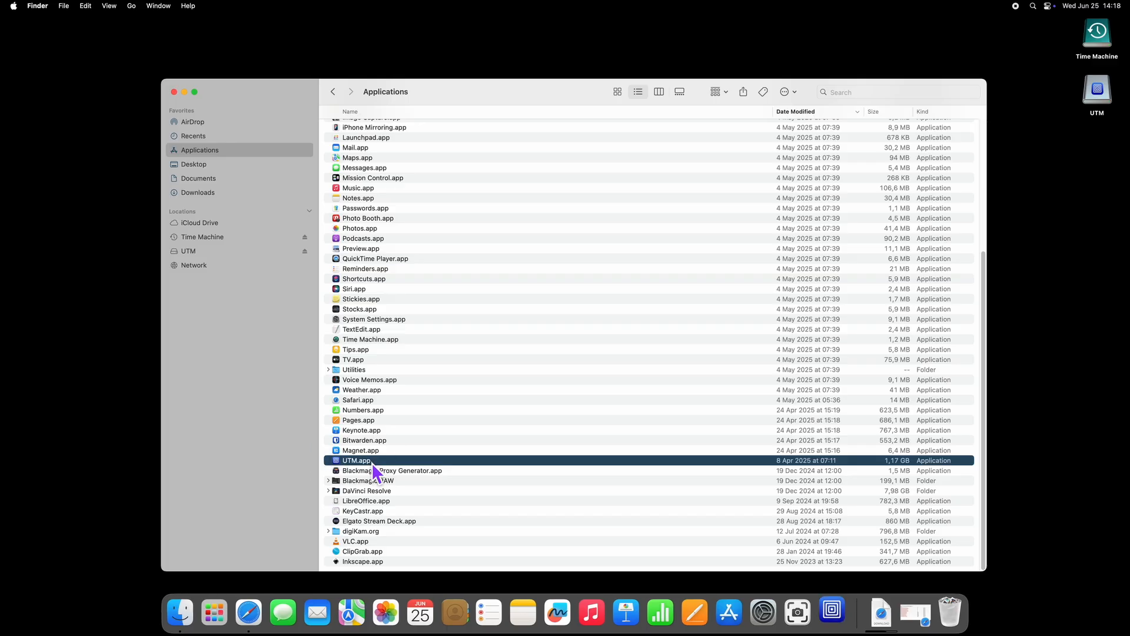
double_click(356, 459)
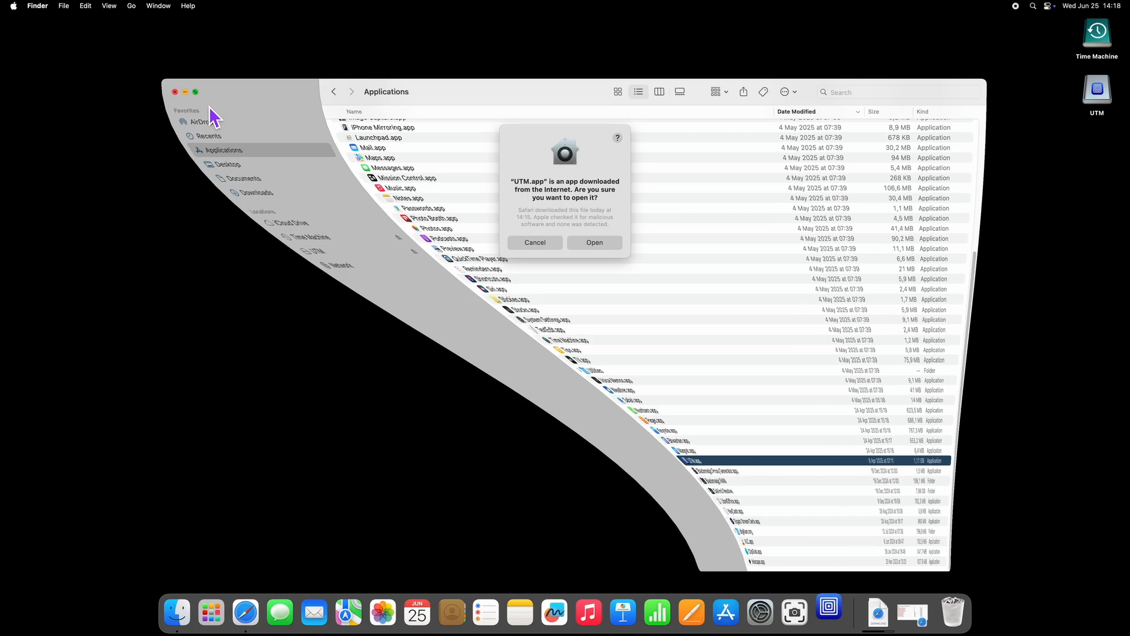
left_click(594, 242)
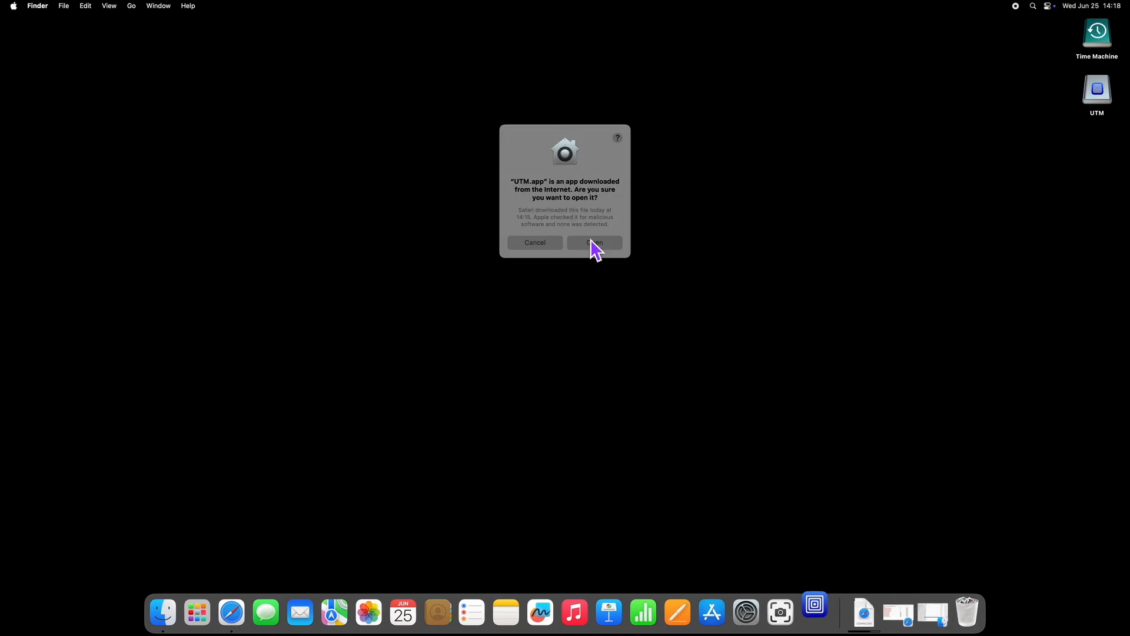
left_click(593, 241)
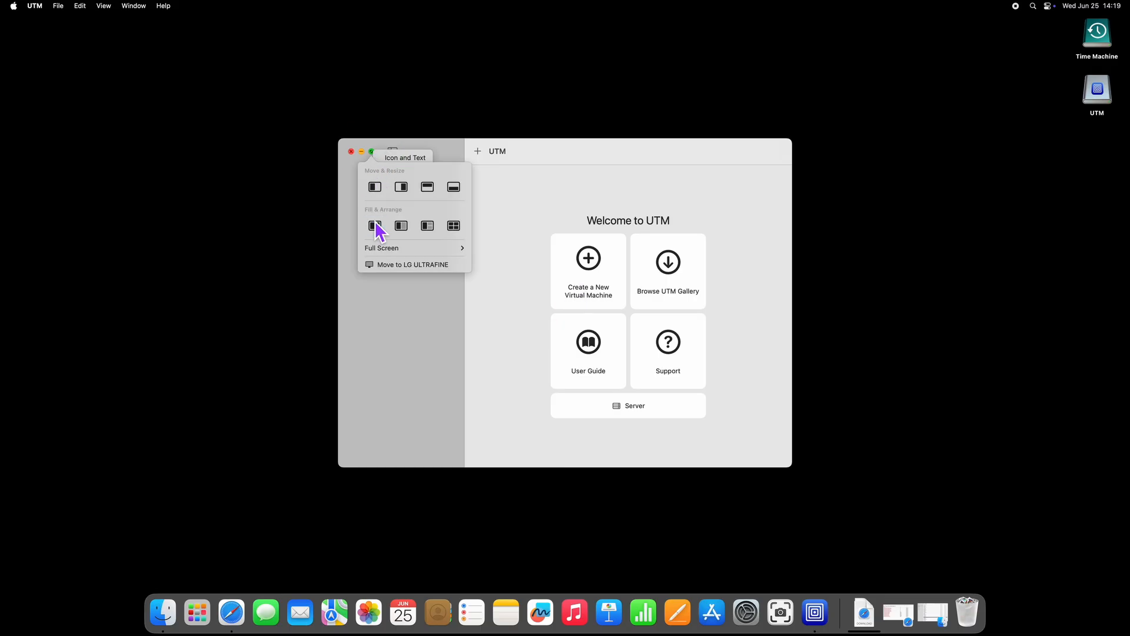
- Enlarge the UTM welcome window with the green button's Fill option
left_click(375, 225)
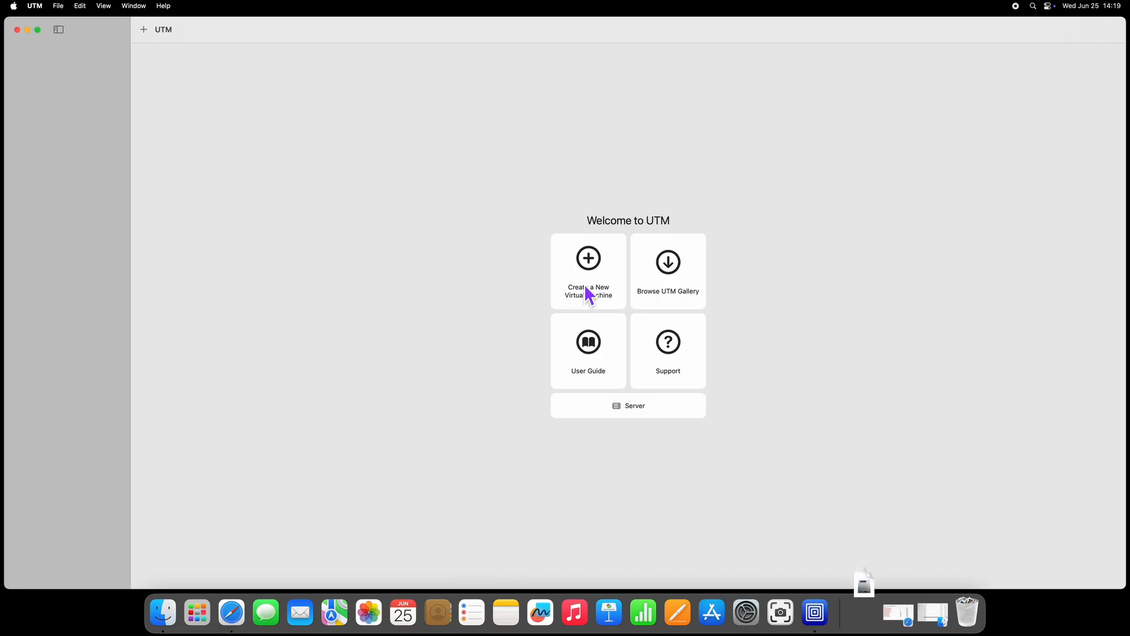
mouse_move(864, 609)
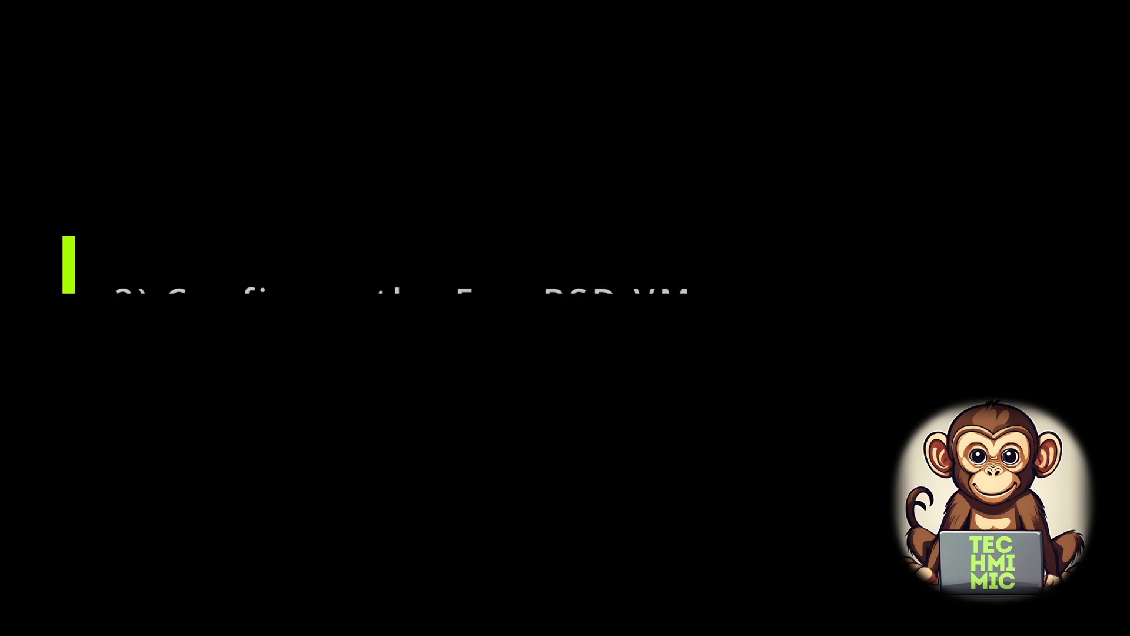
left_click(848, 613)
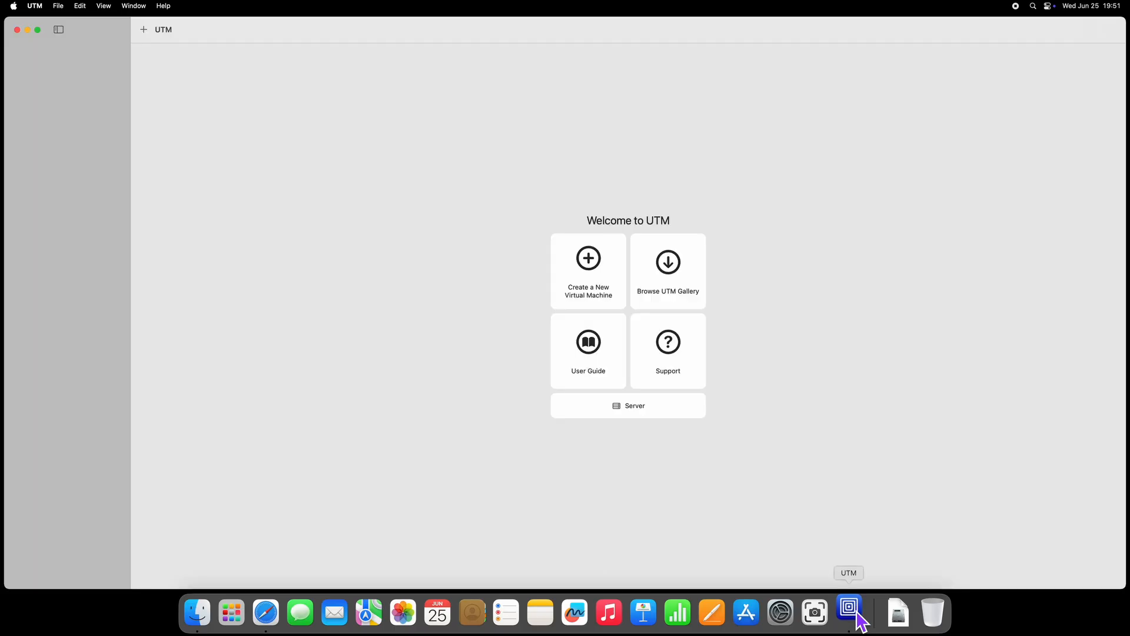
mouse_move(537, 353)
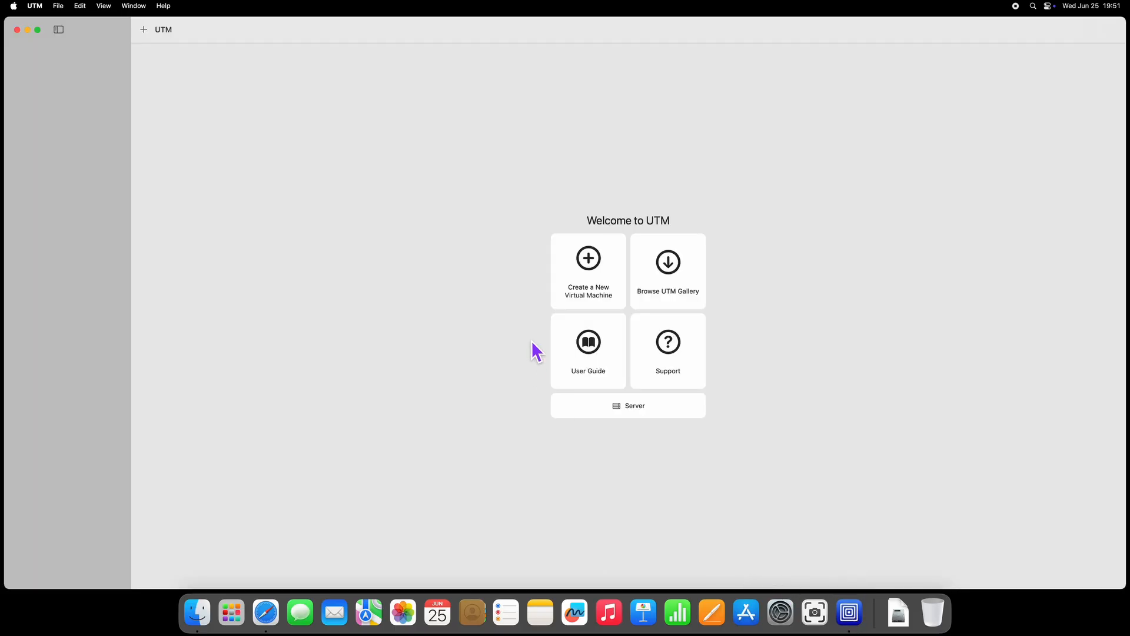
- Start a new virtualized VM with the Custom/Other operating system type
left_click(588, 270)
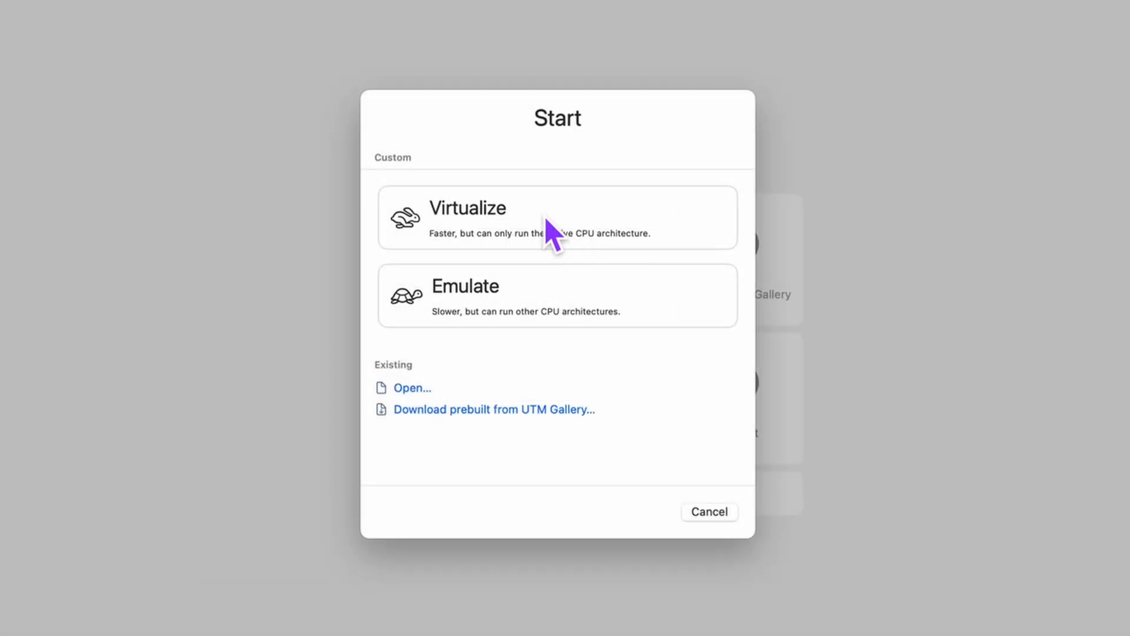
left_click(556, 217)
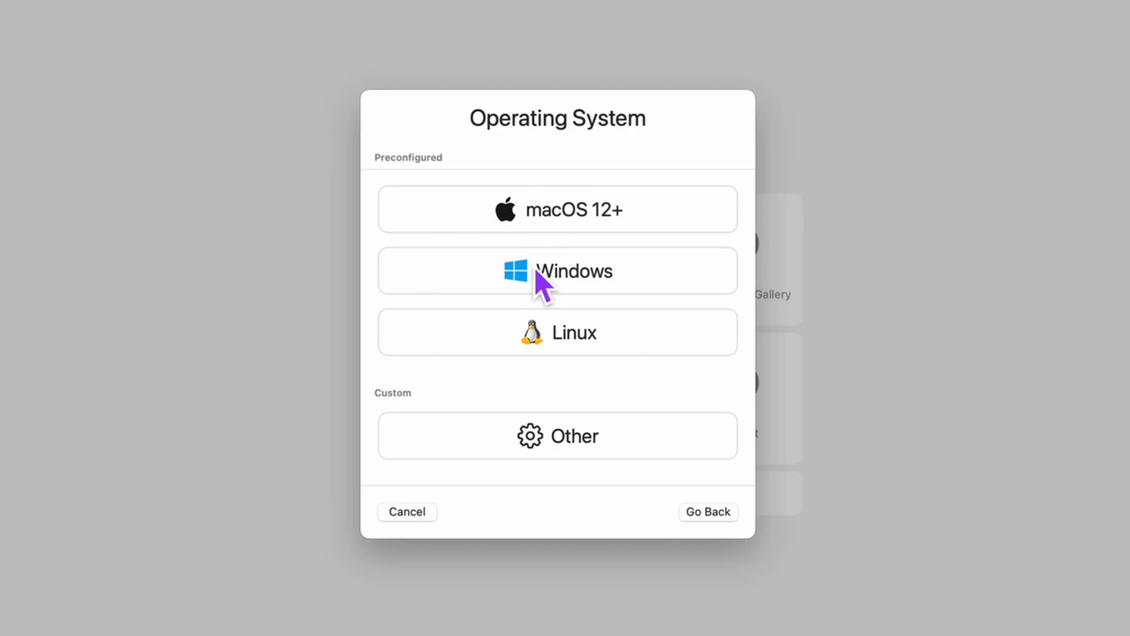
left_click(558, 436)
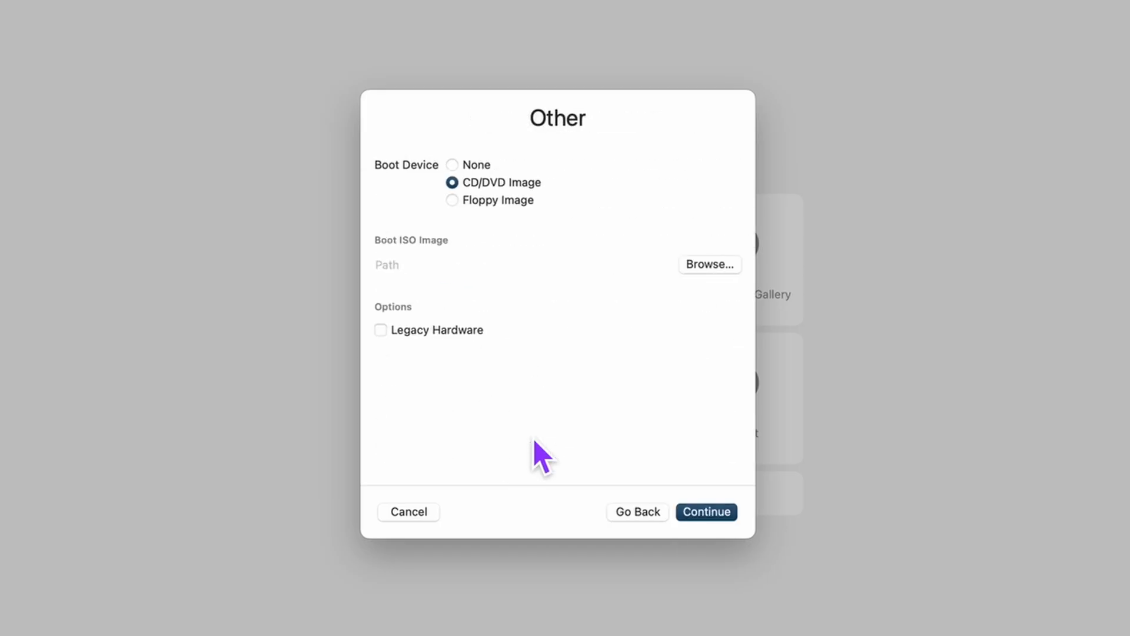
mouse_move(710, 282)
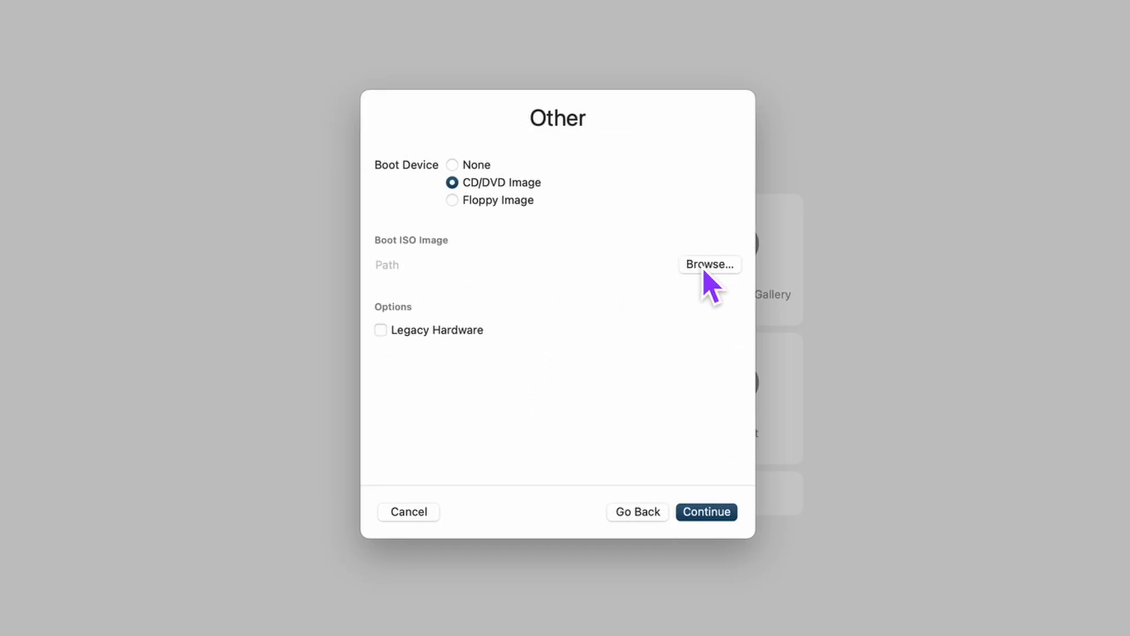
- Set the FreeBSD 14.3 arm64 ISO from Downloads as the boot image
left_click(709, 263)
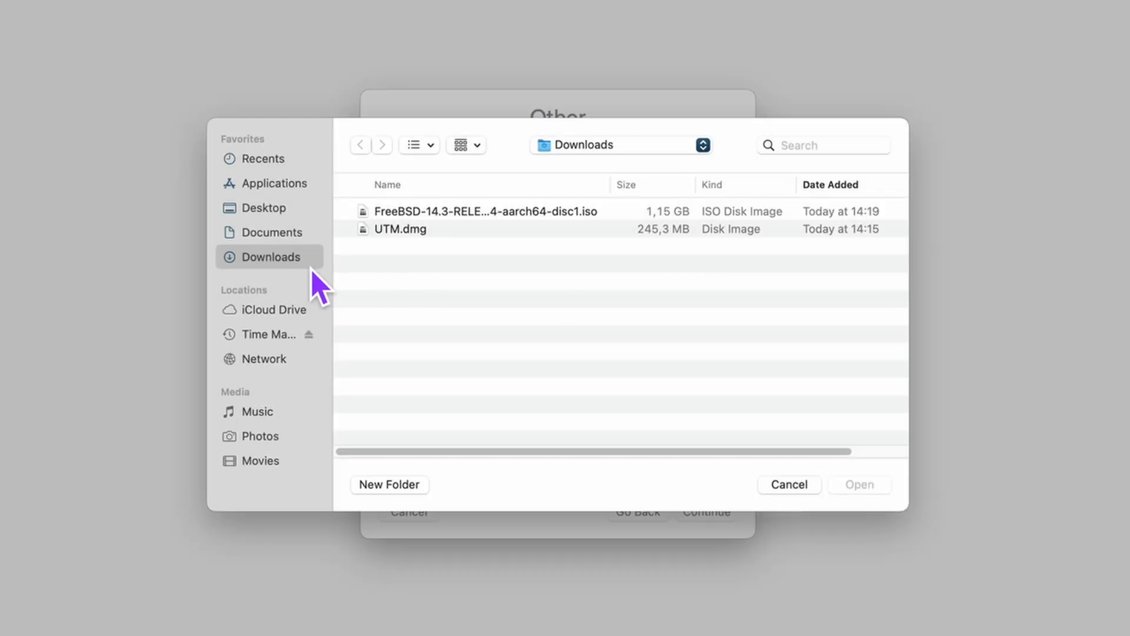
left_click(487, 210)
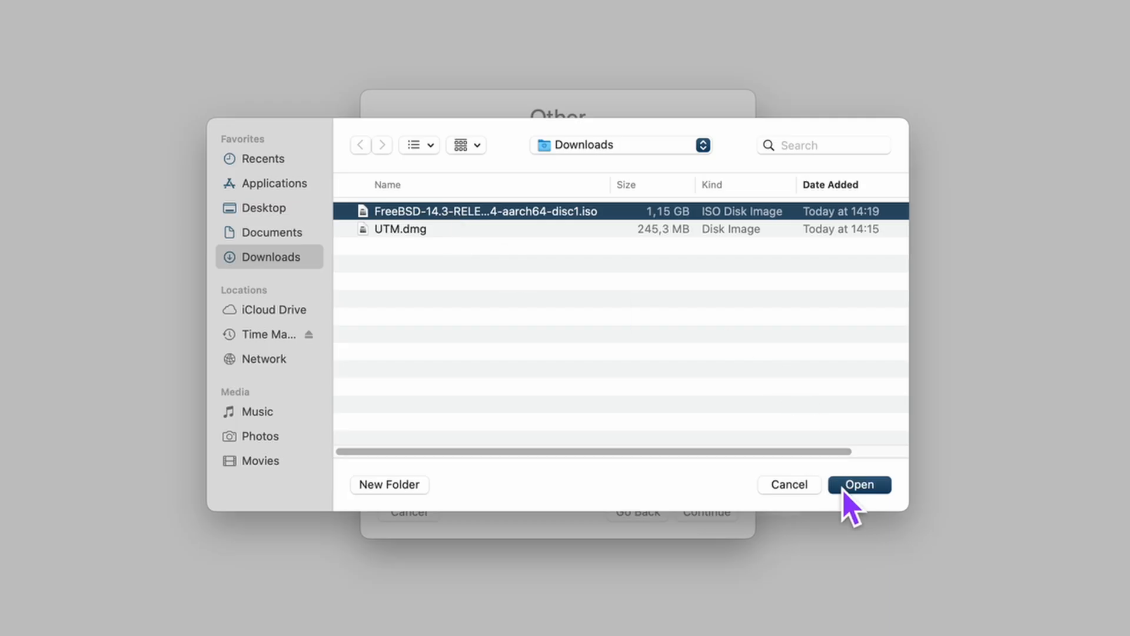
left_click(860, 483)
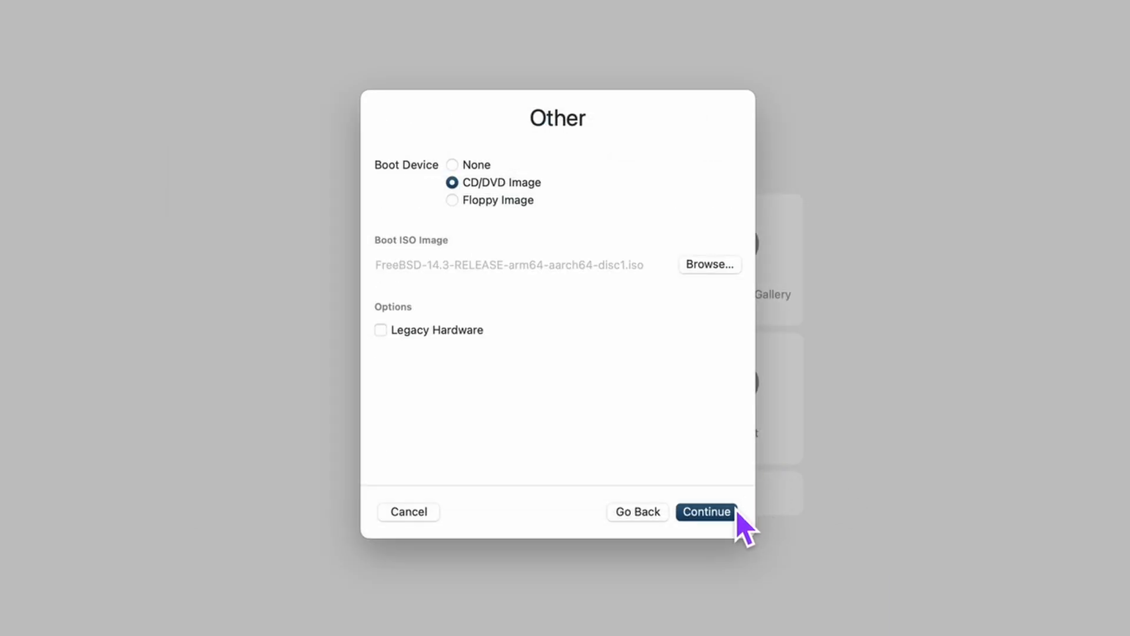
left_click(705, 511)
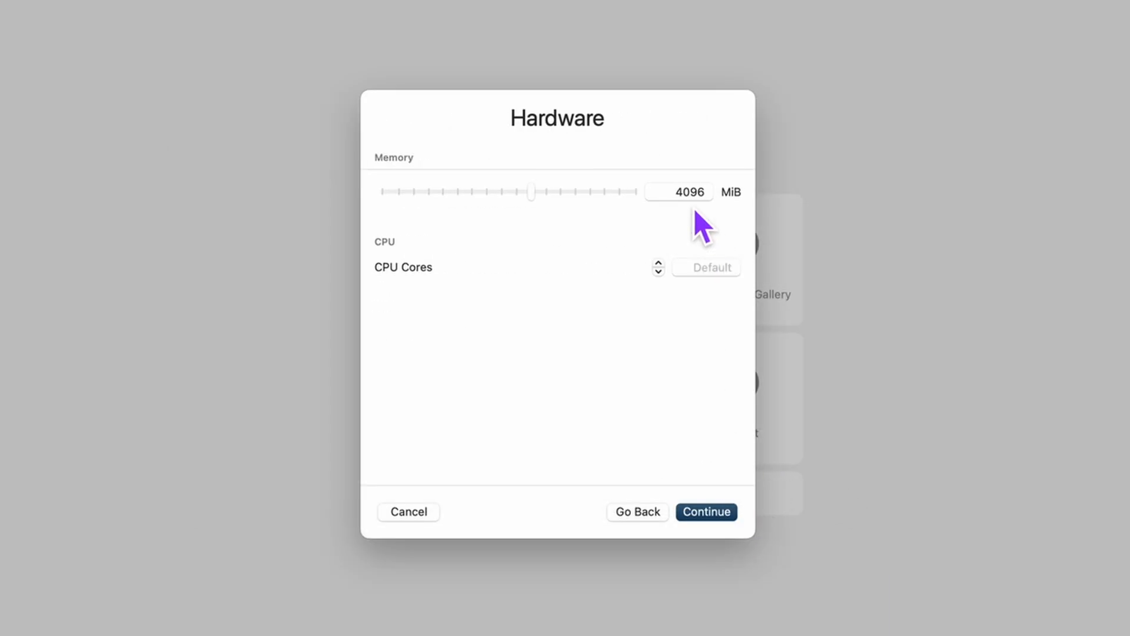
- Accept 4096 MiB memory, 16 GiB storage and no shared directory to reach Summary
left_click(678, 192)
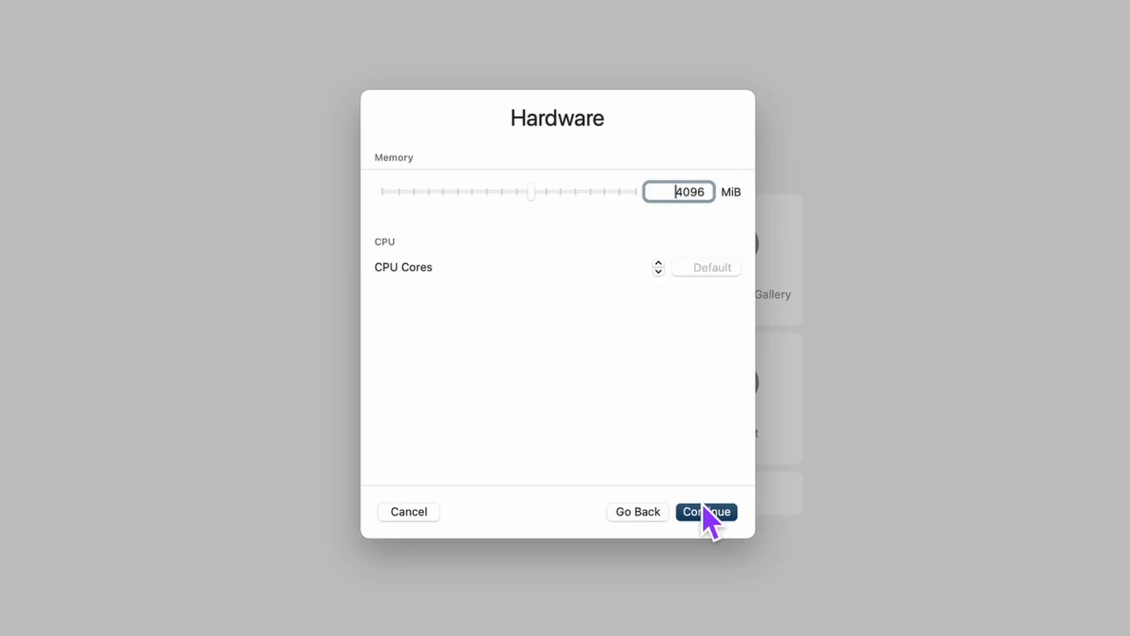
left_click(705, 512)
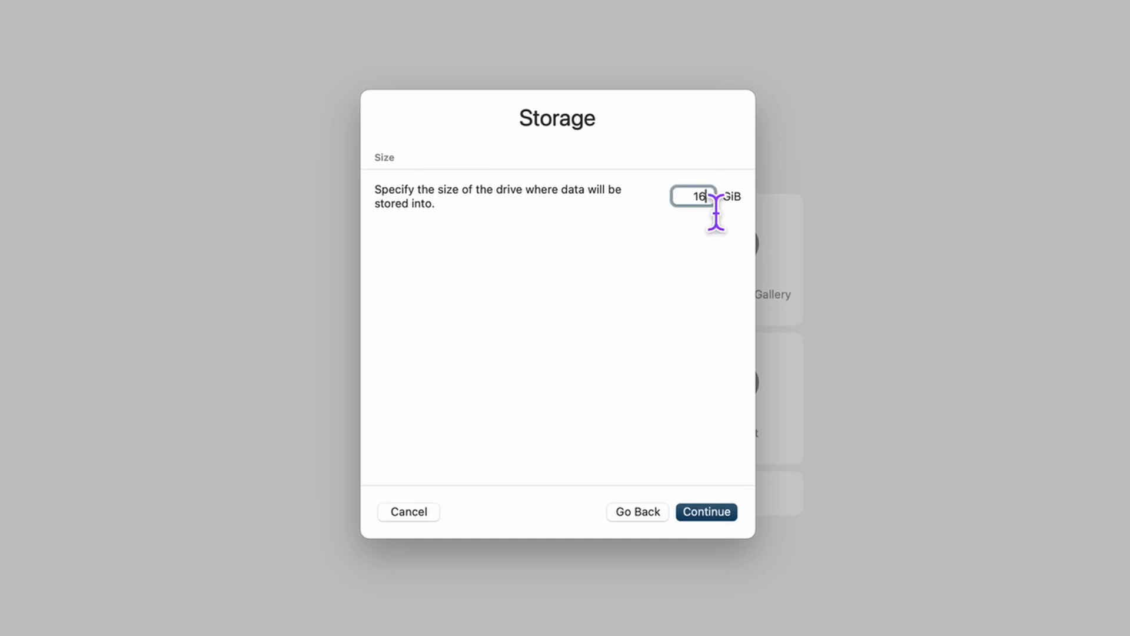
left_click(706, 511)
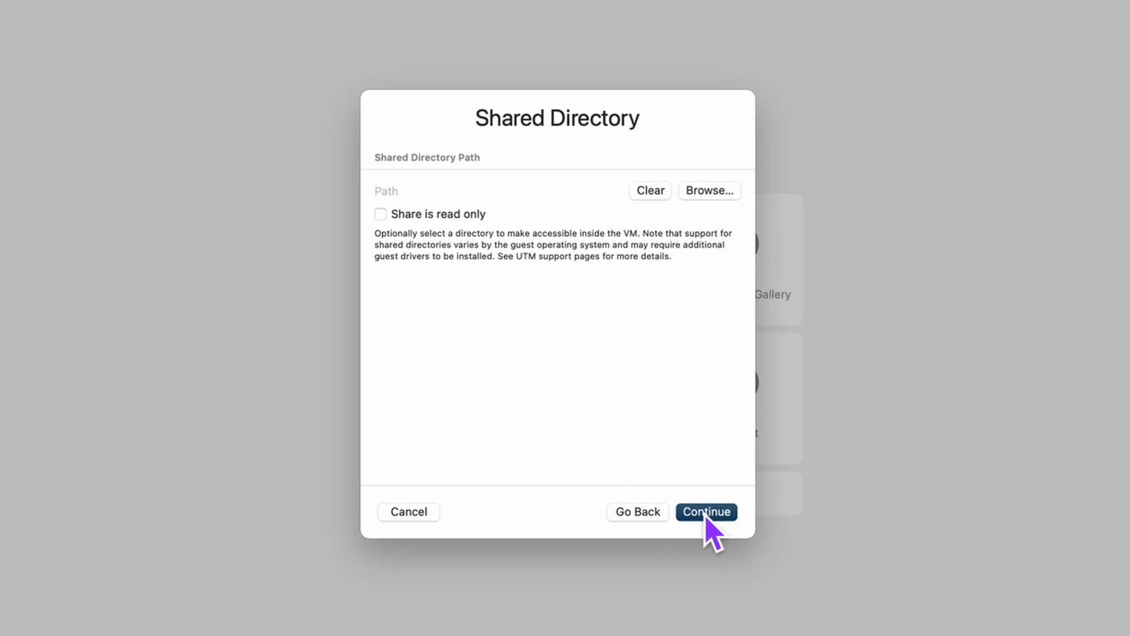
left_click(705, 511)
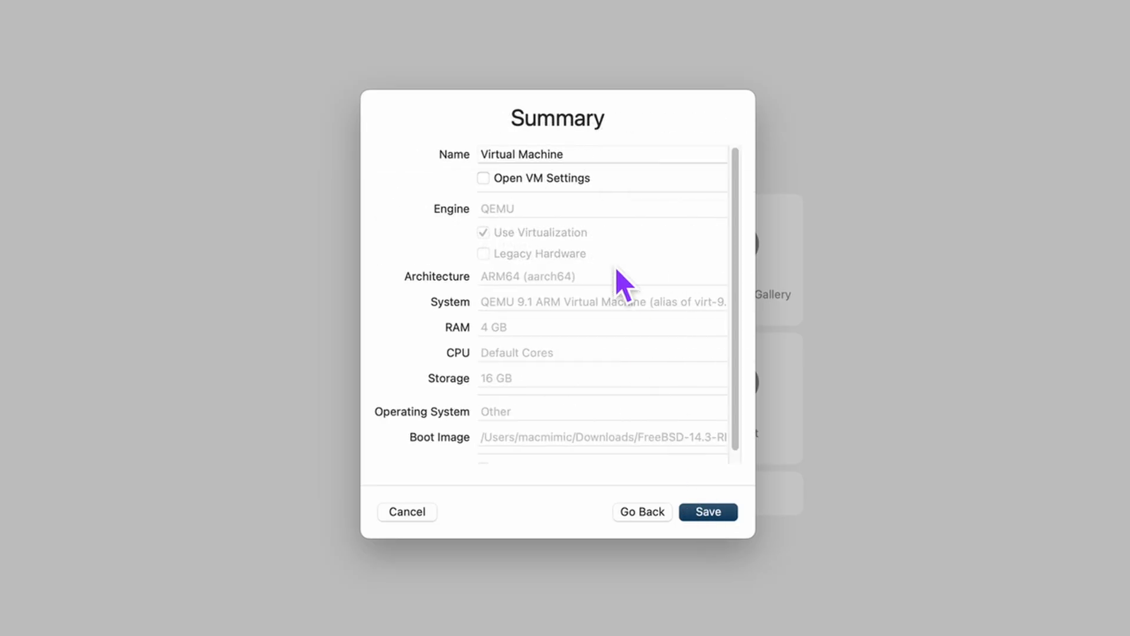
- Rename the VM to 'FreeBSD' and tick Open VM Settings
triple_click(521, 155)
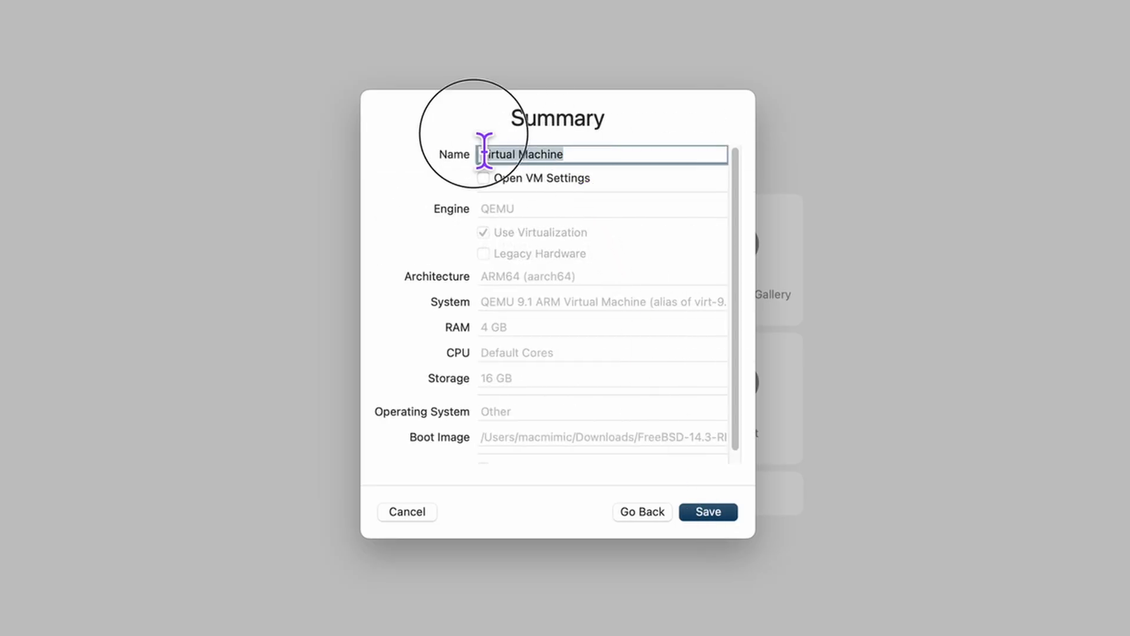
type("FreeB")
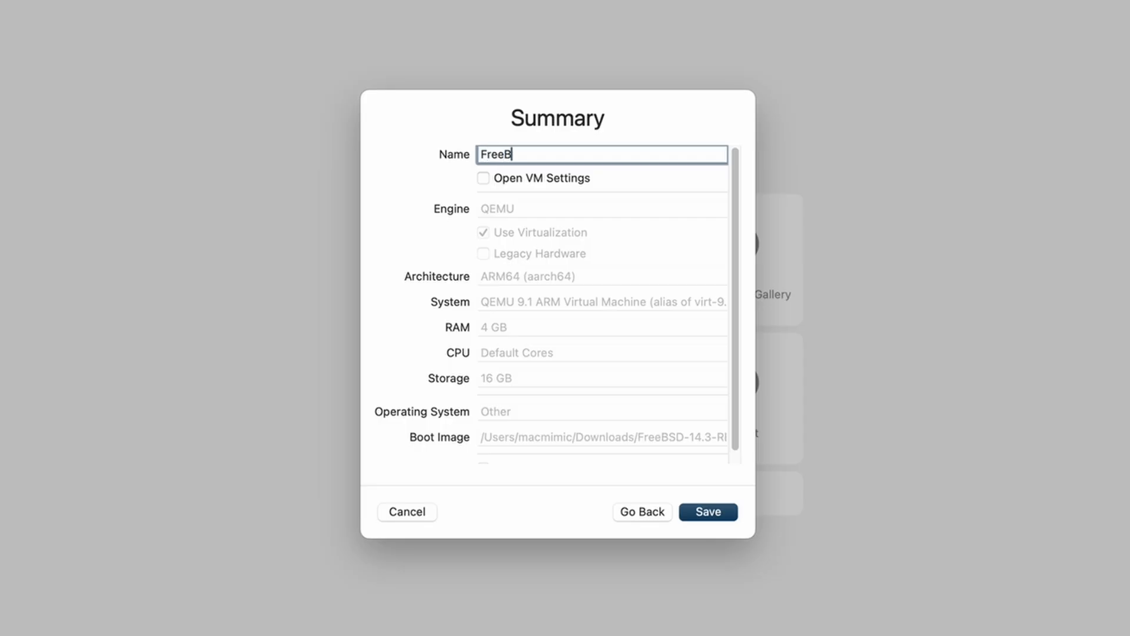
type("SD")
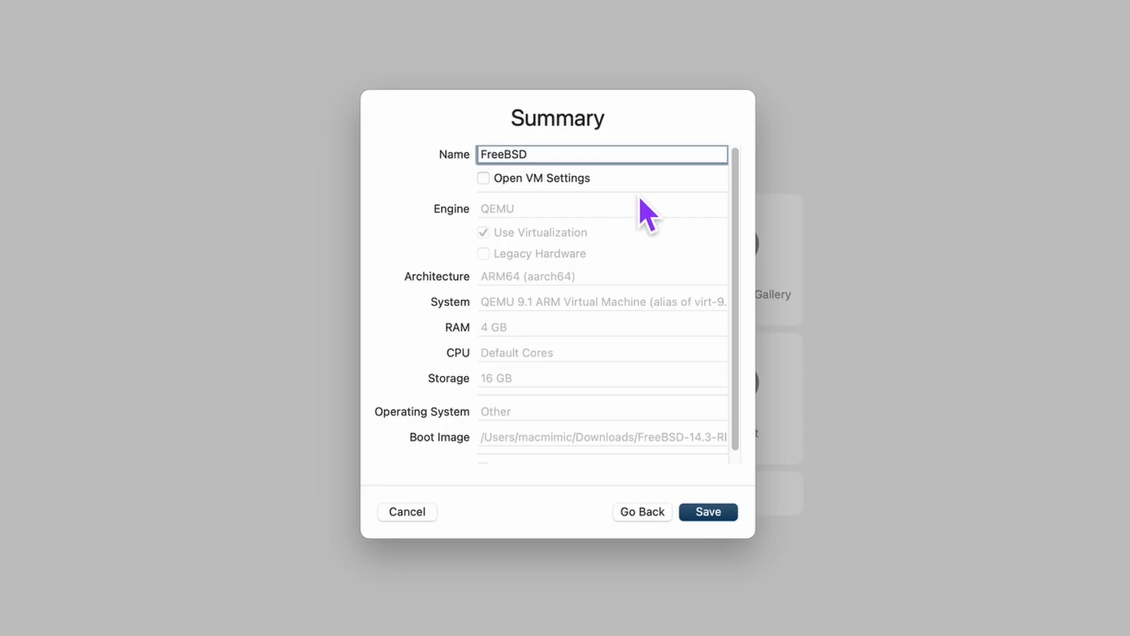
mouse_move(629, 209)
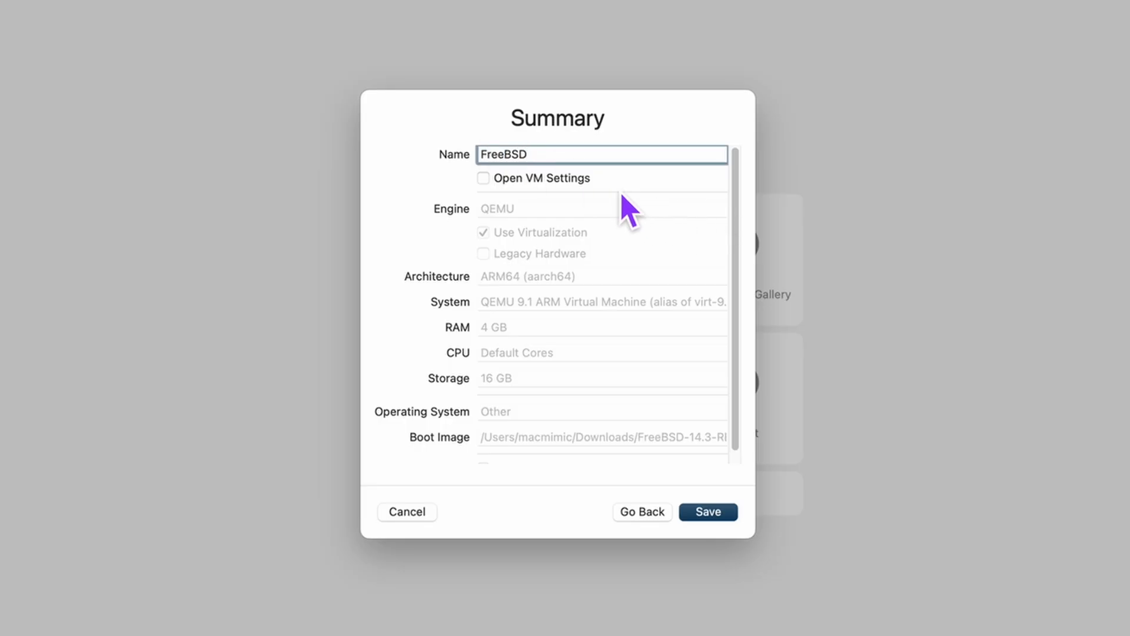
left_click(482, 178)
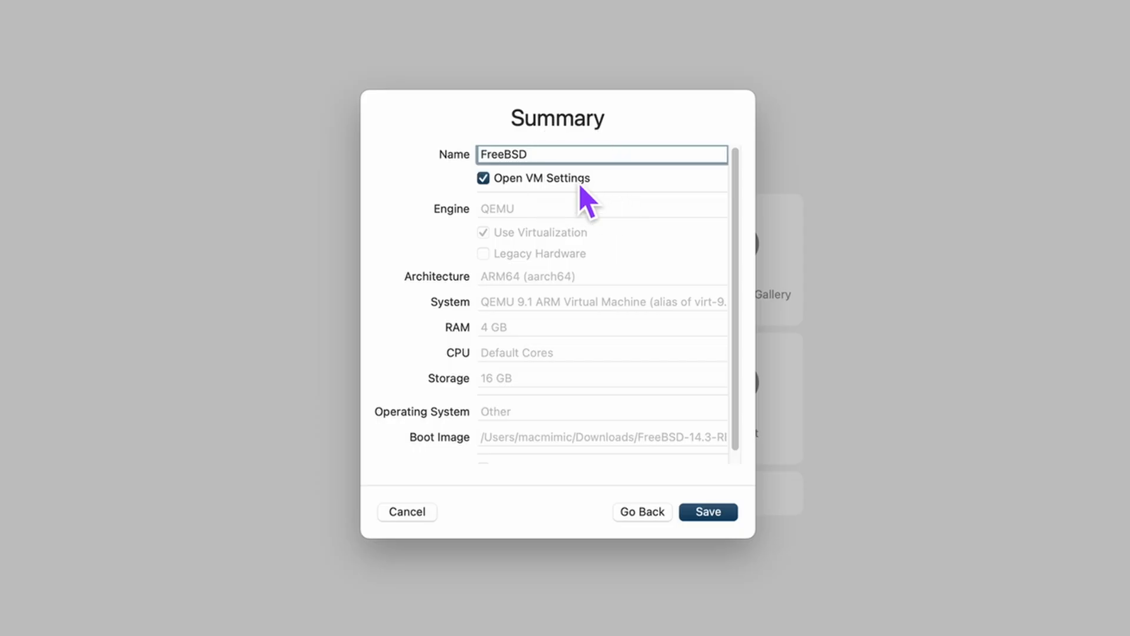
mouse_move(736, 418)
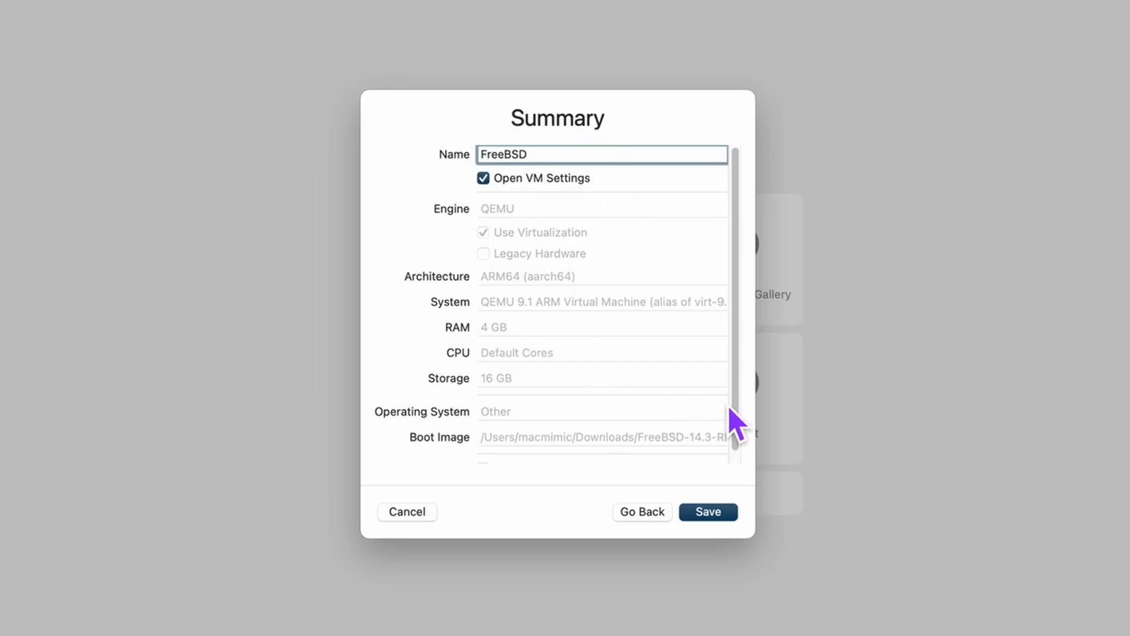
- Save the FreeBSD VM and assign it the FreeBSD operating-system icon
left_click(707, 512)
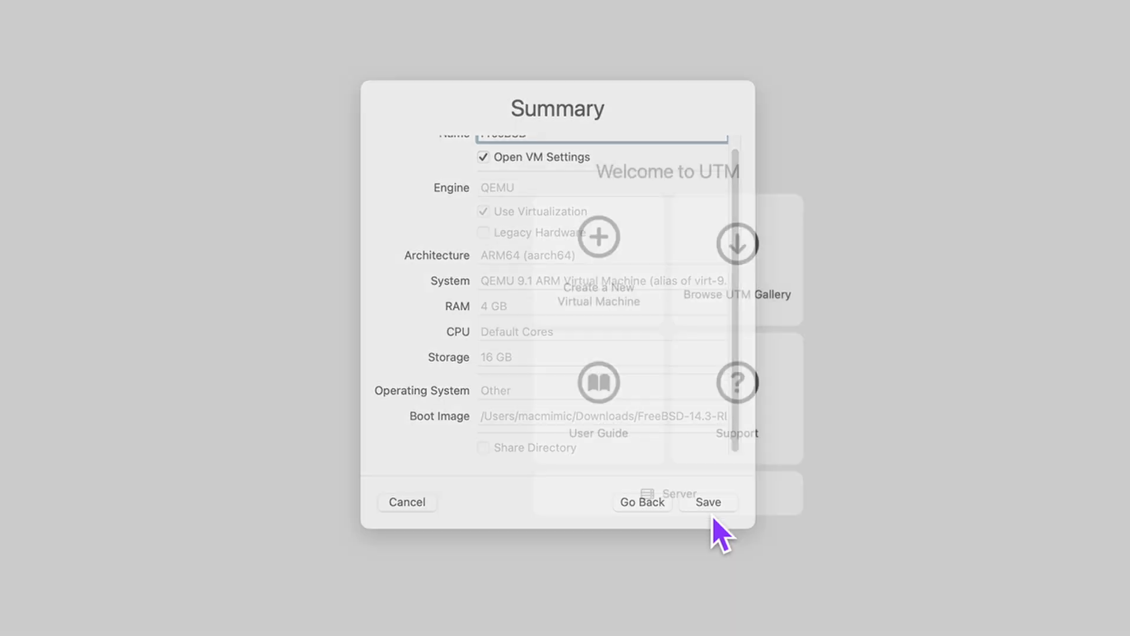
left_click(706, 501)
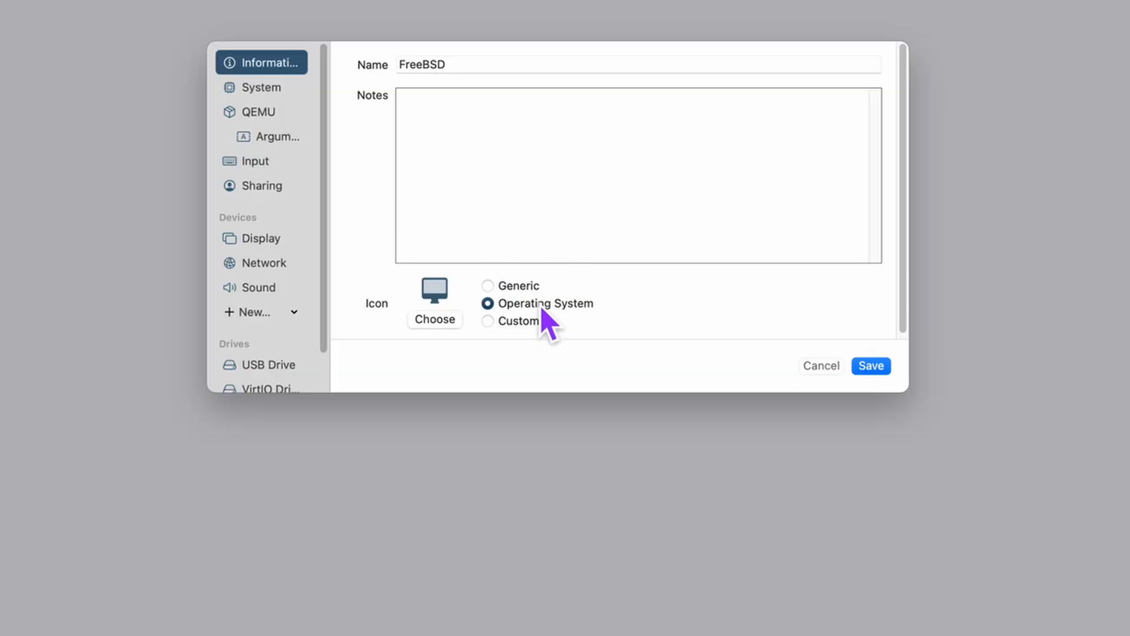
left_click(434, 319)
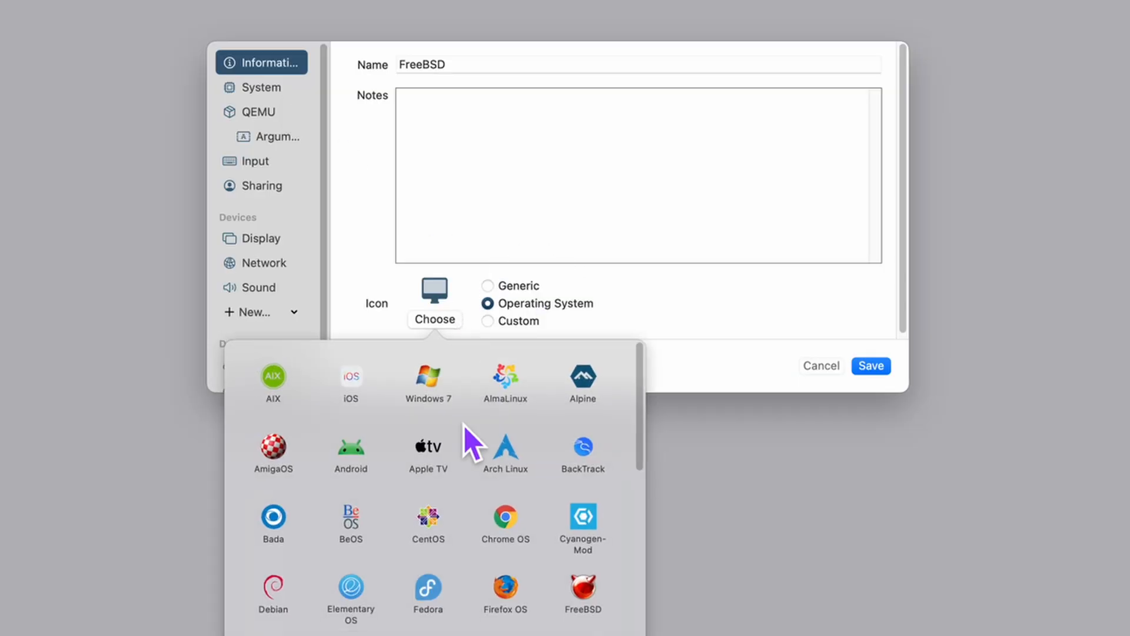
left_click(582, 591)
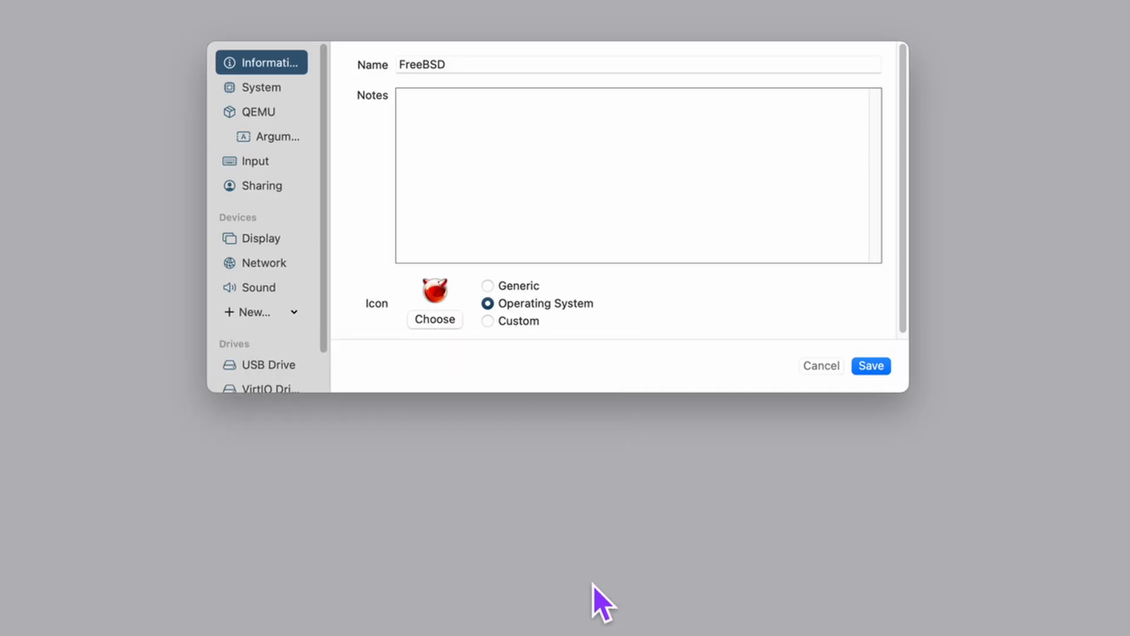
left_click(261, 86)
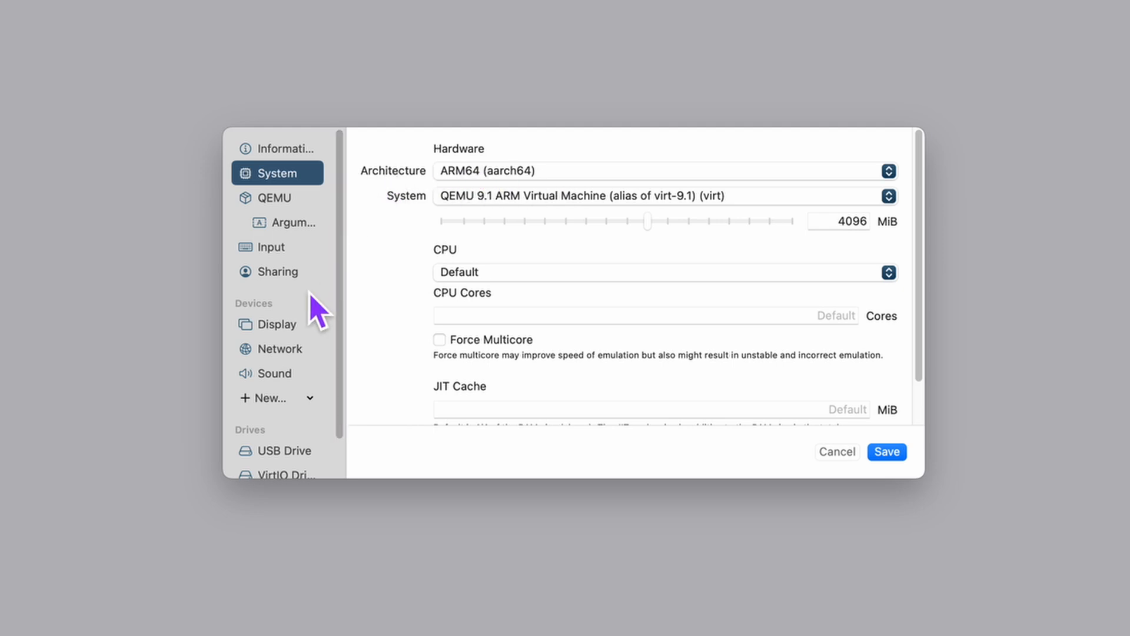
- Review the FreeBSD VM's Network settings and save them
left_click(276, 348)
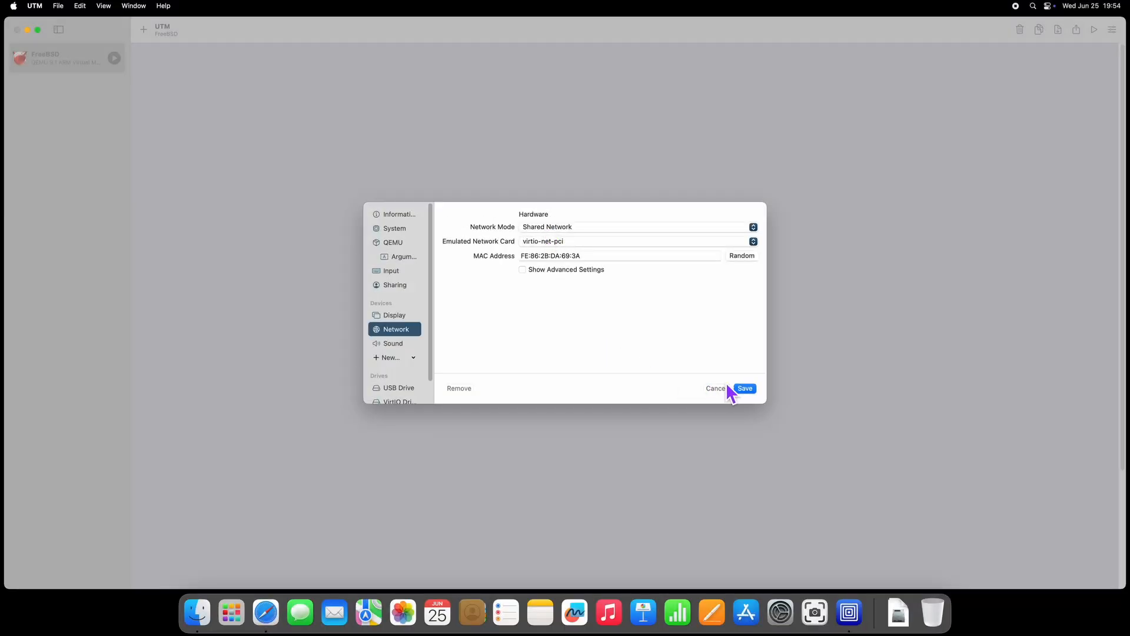
left_click(744, 388)
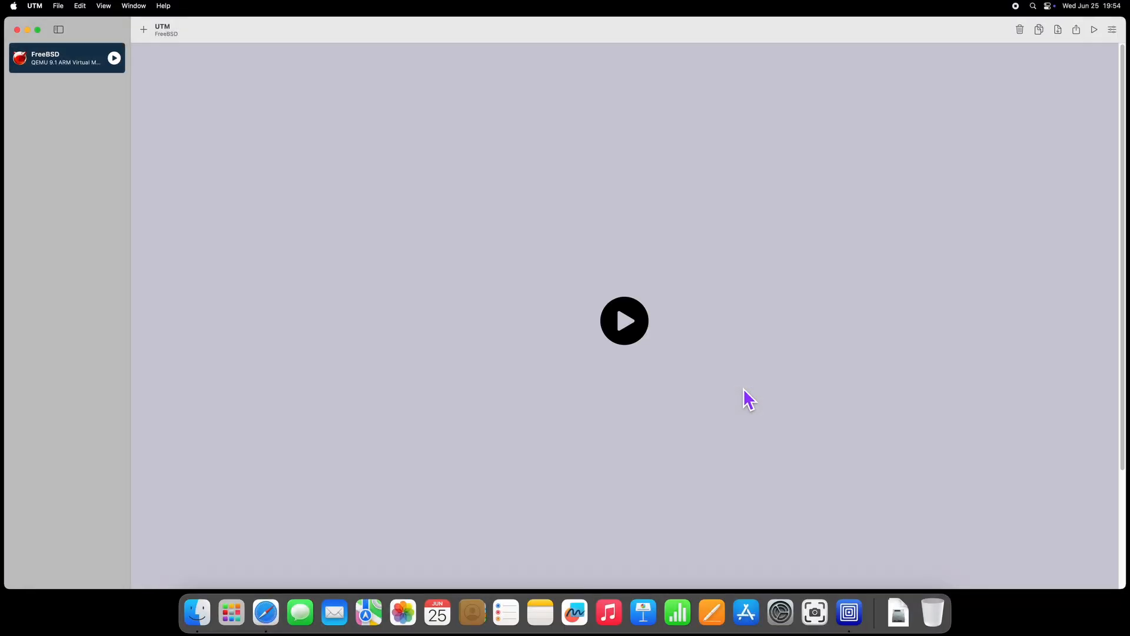
- Run the FreeBSD VM with the play button and wait for the installer
left_click(623, 321)
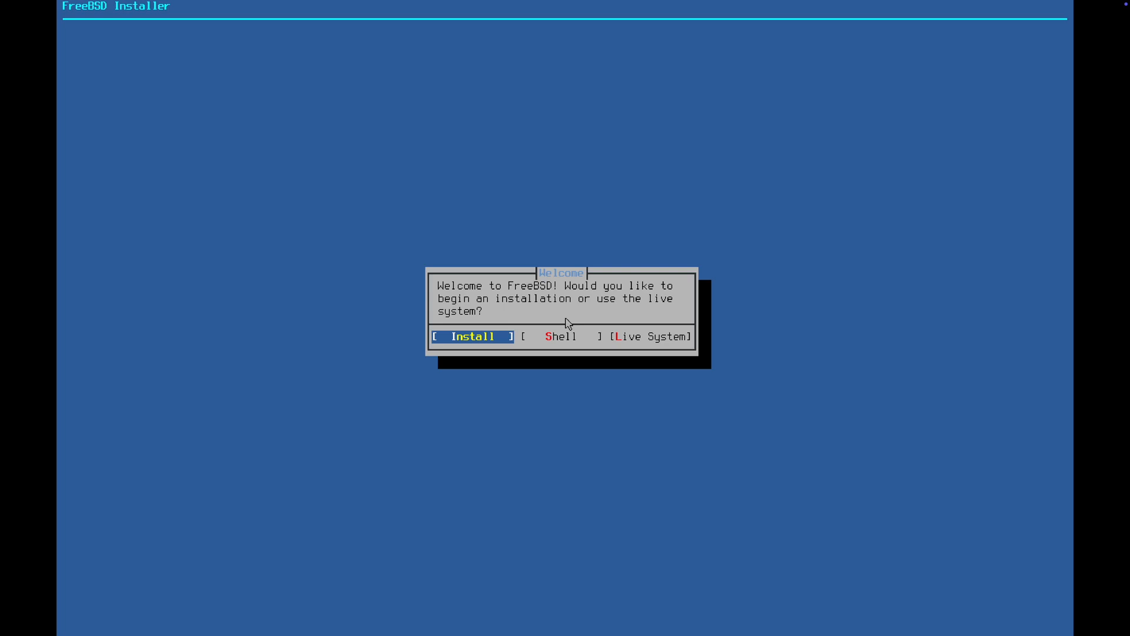
- Start the FreeBSD install with the default US keymap and hostname 'freebsd'
left_click(471, 336)
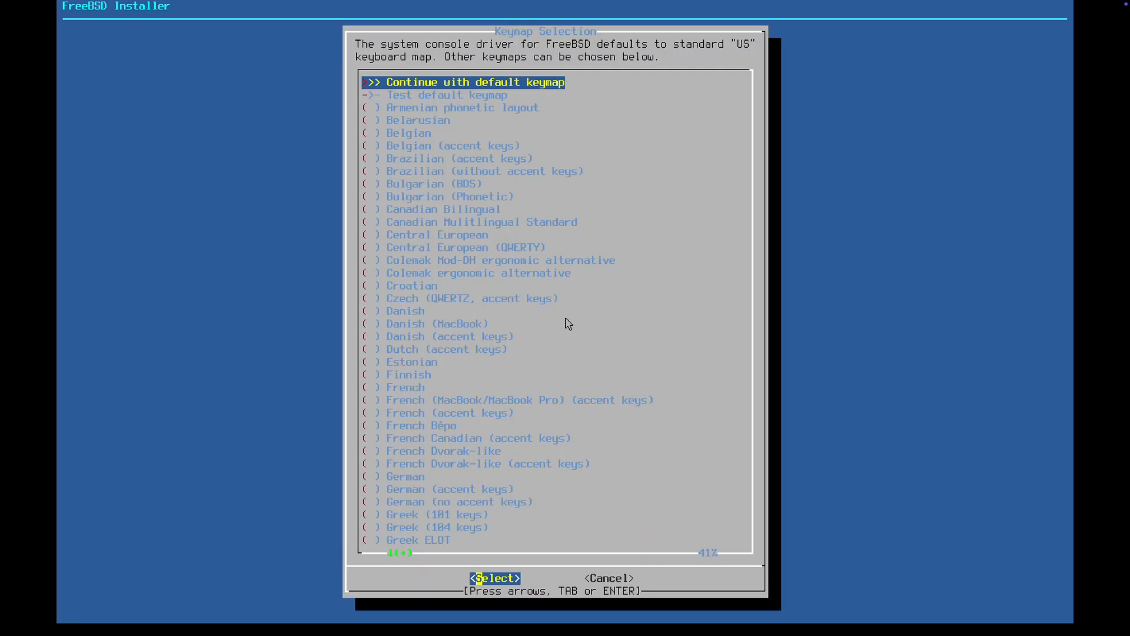
left_click(495, 578)
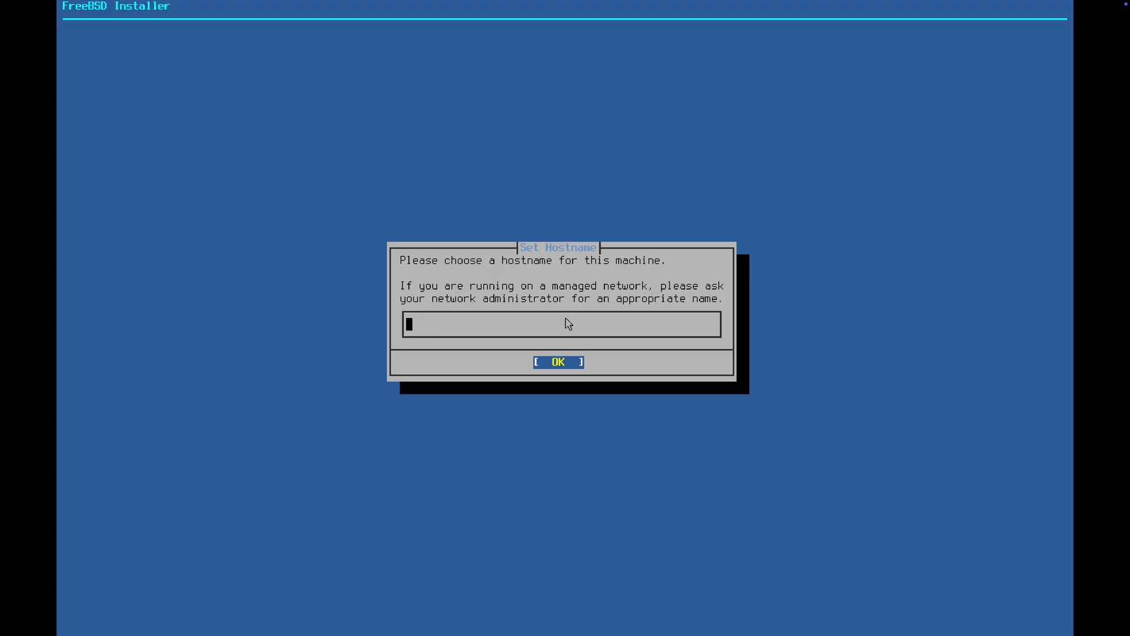
type("freebsd")
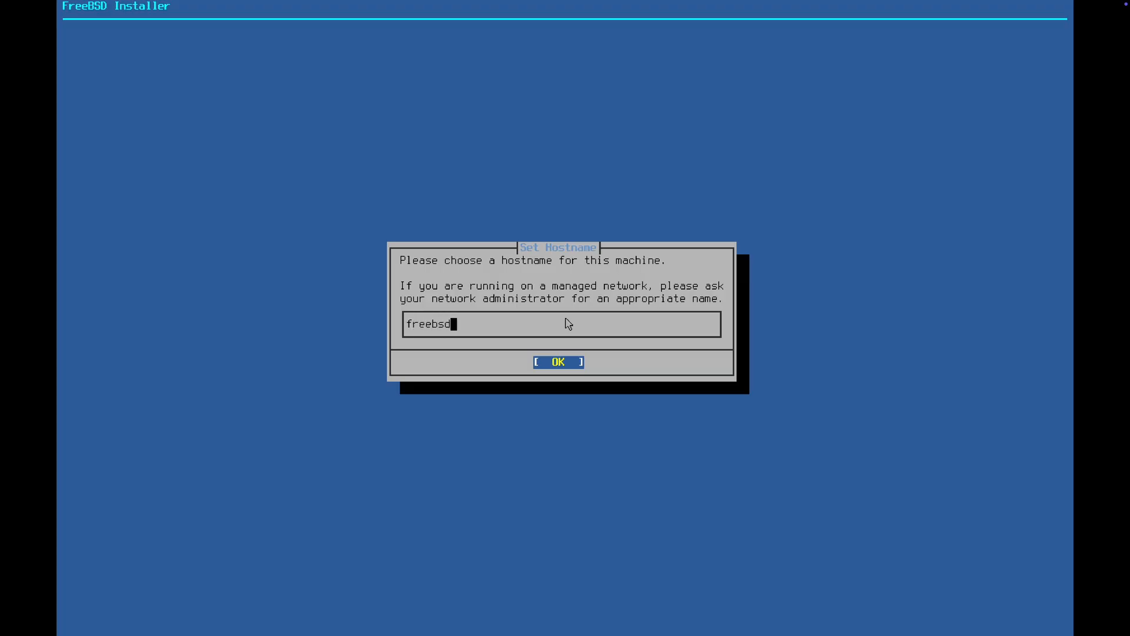
left_click(557, 361)
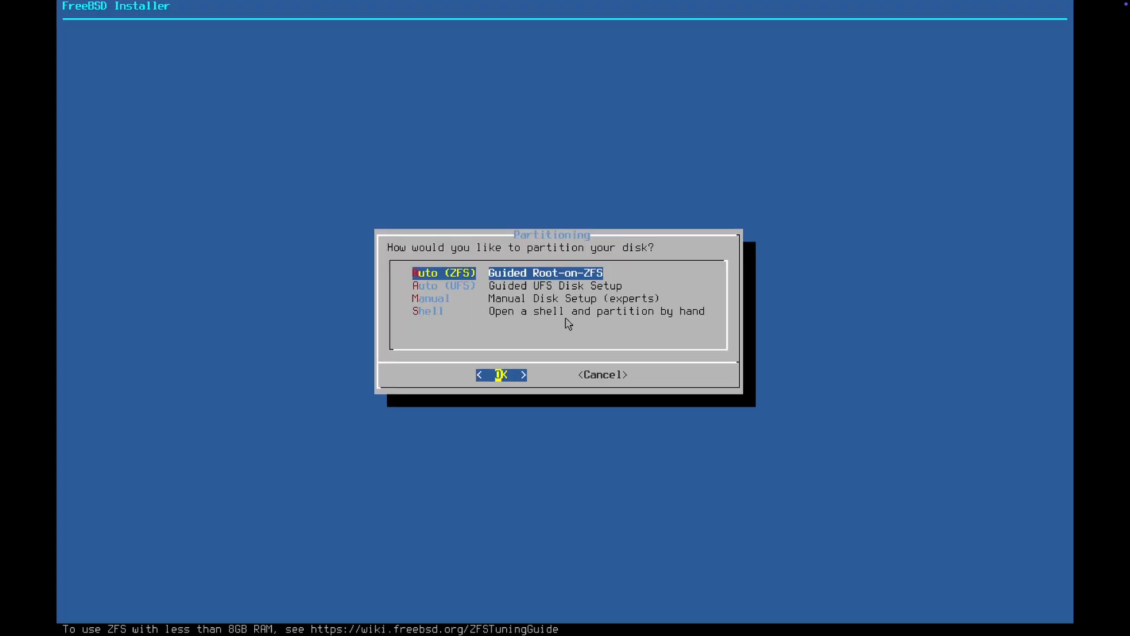
- Choose guided root-on-ZFS with a stripe layout on vtbd0 and confirm erasing it
left_click(501, 374)
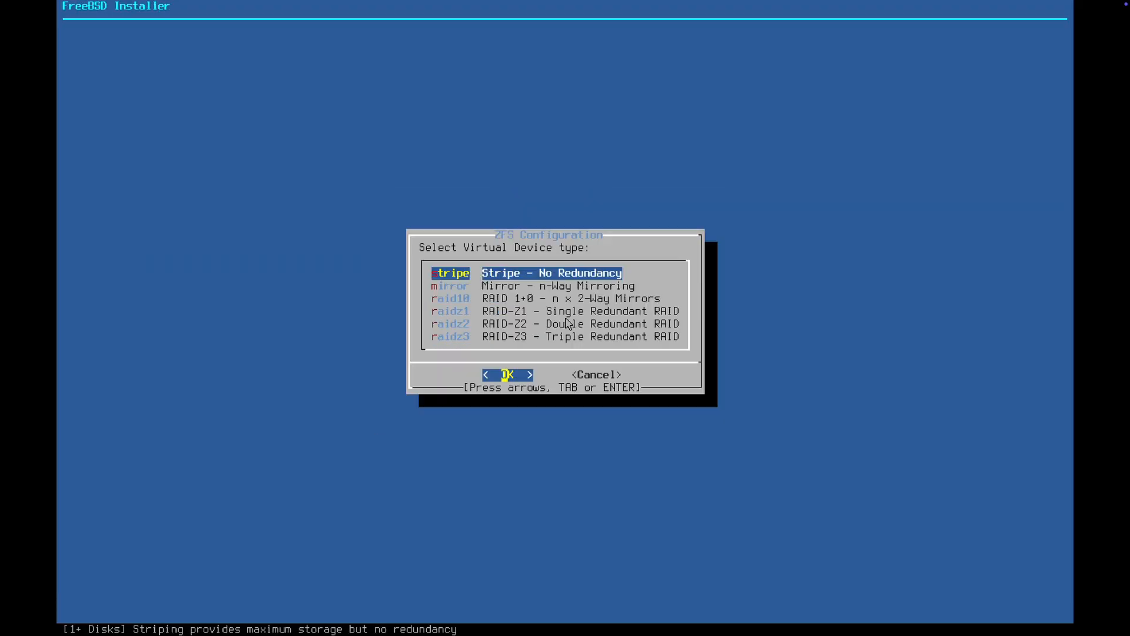
left_click(506, 374)
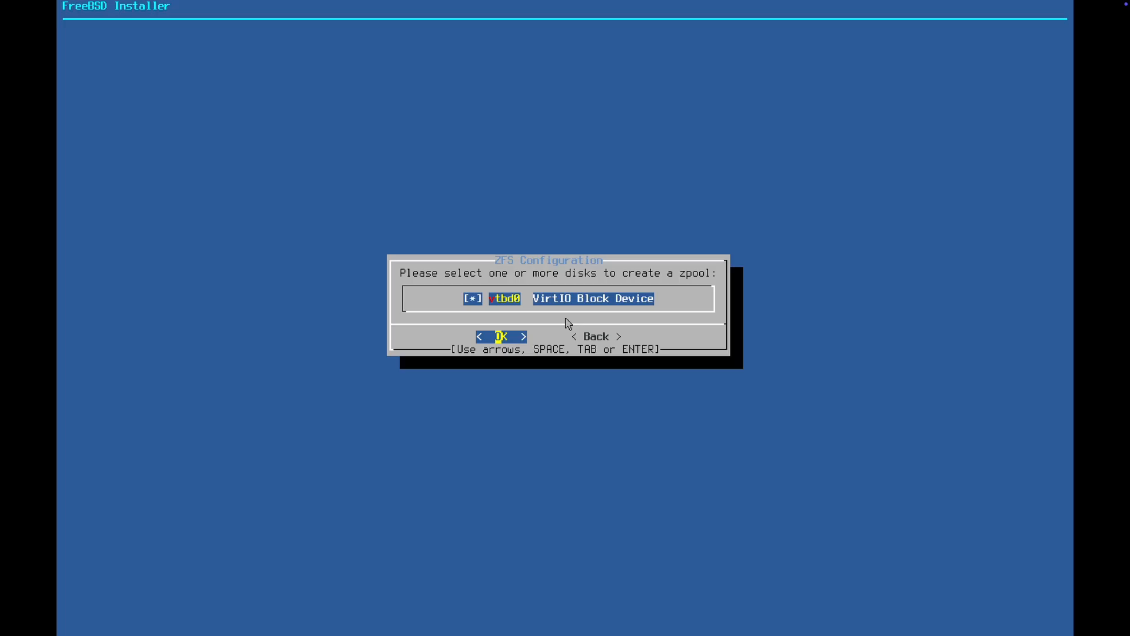
left_click(501, 336)
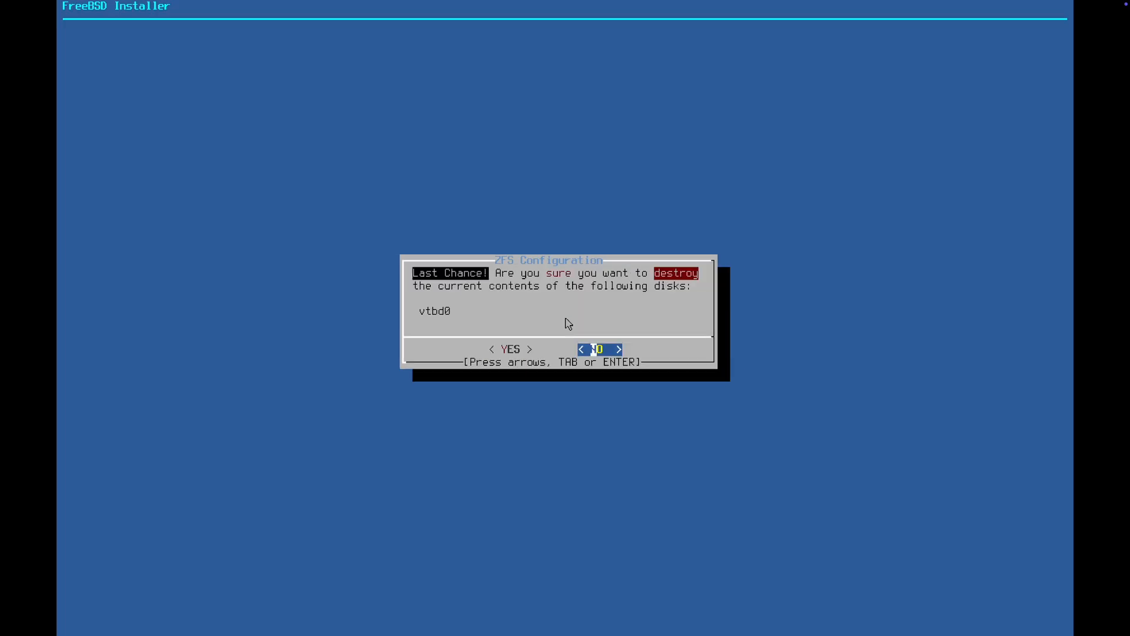
left_click(508, 349)
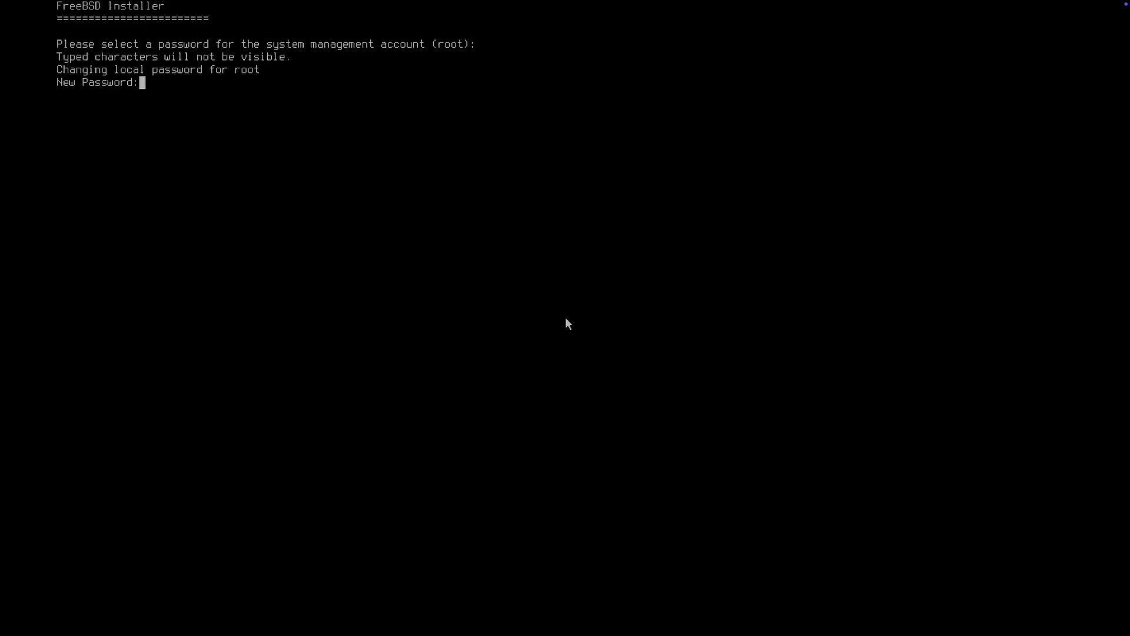
- Submit the root password, configure vtnet0, set Europe/Malta (CEST), keep clock, pass firmware
key("enter")
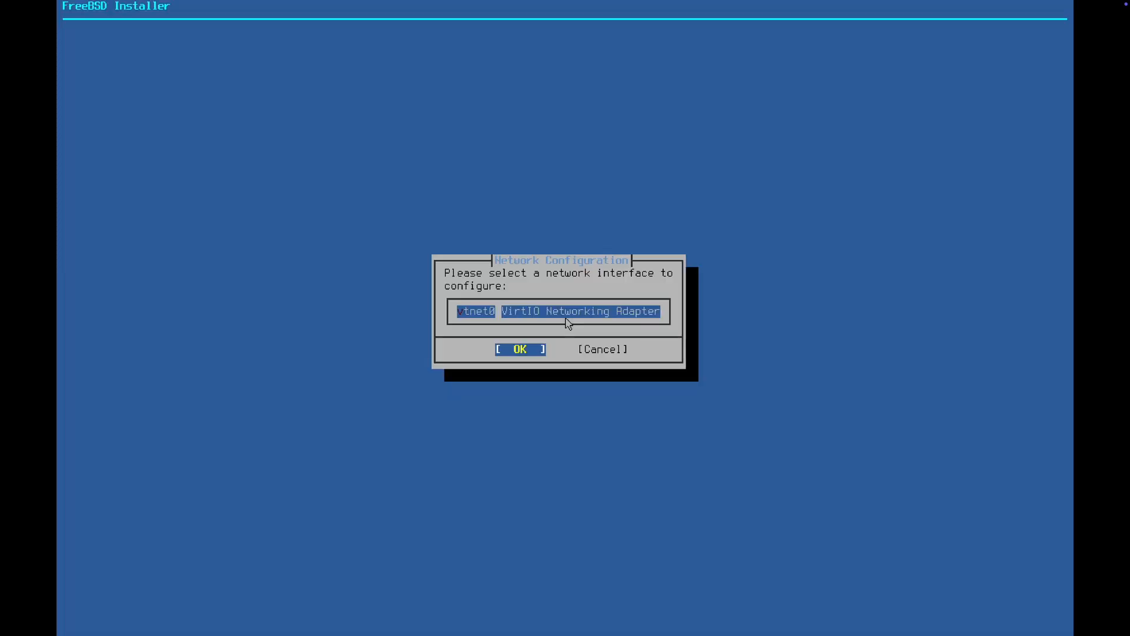
left_click(519, 349)
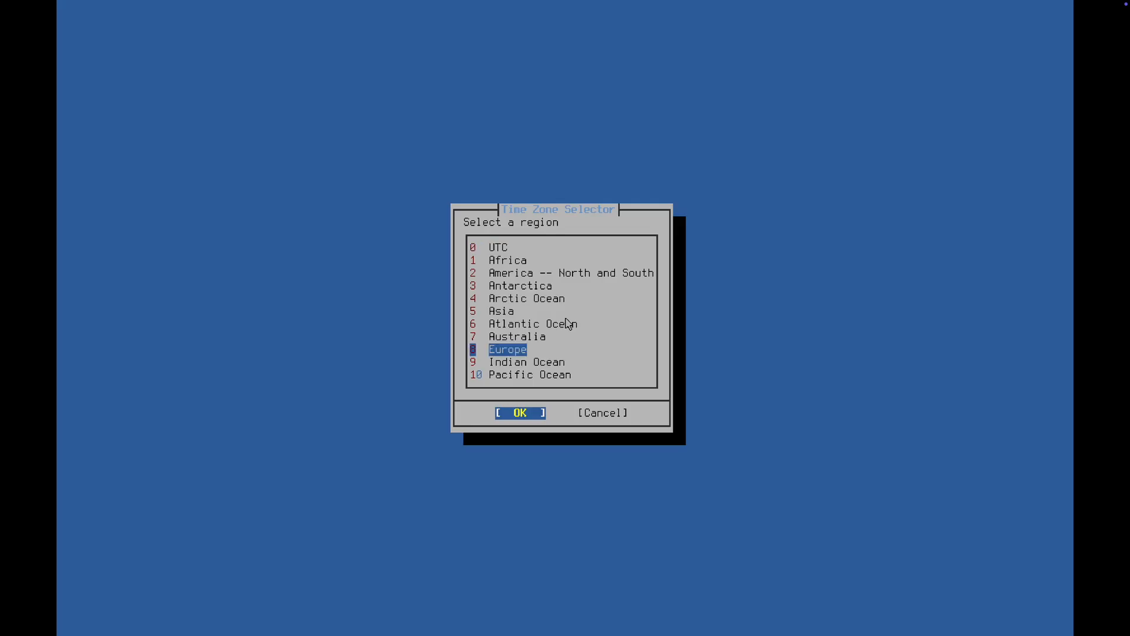
left_click(520, 411)
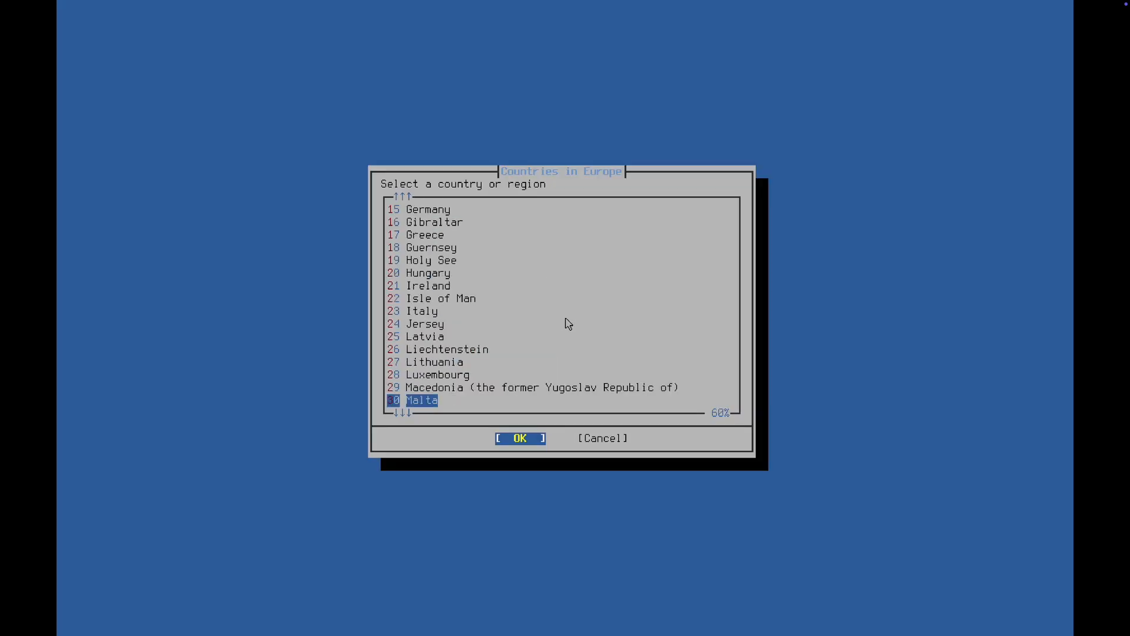
left_click(520, 437)
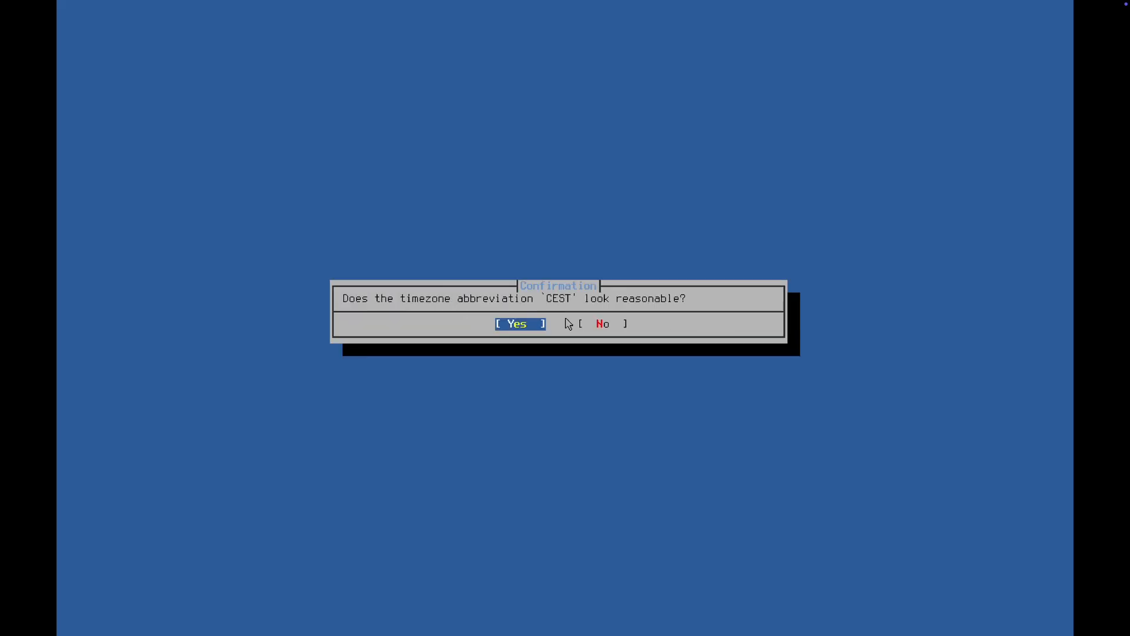
left_click(519, 323)
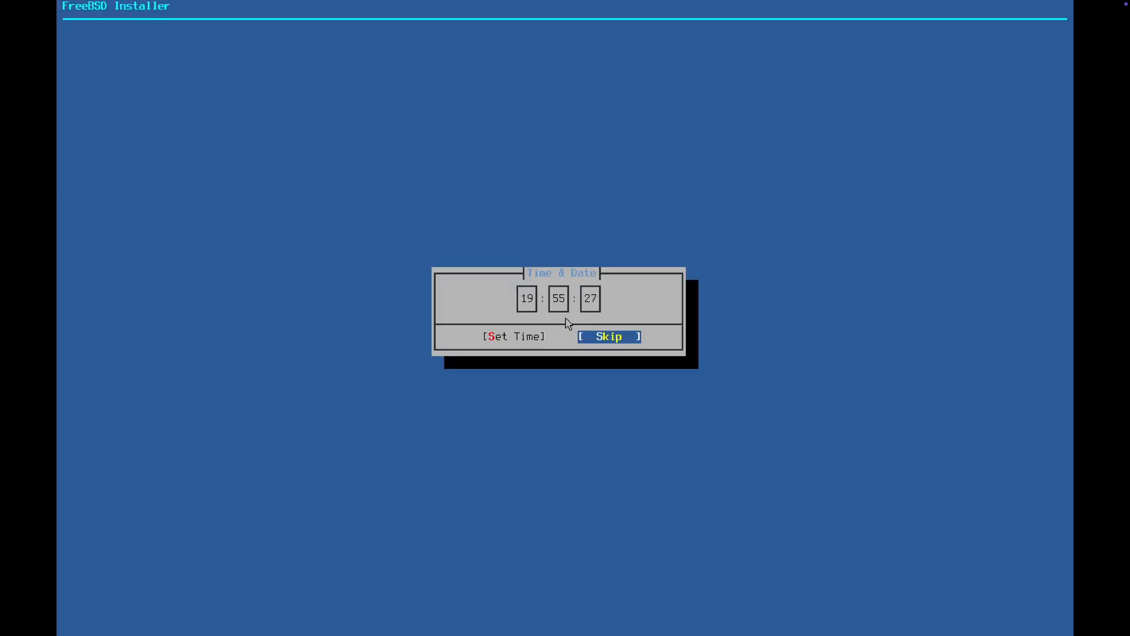
left_click(609, 336)
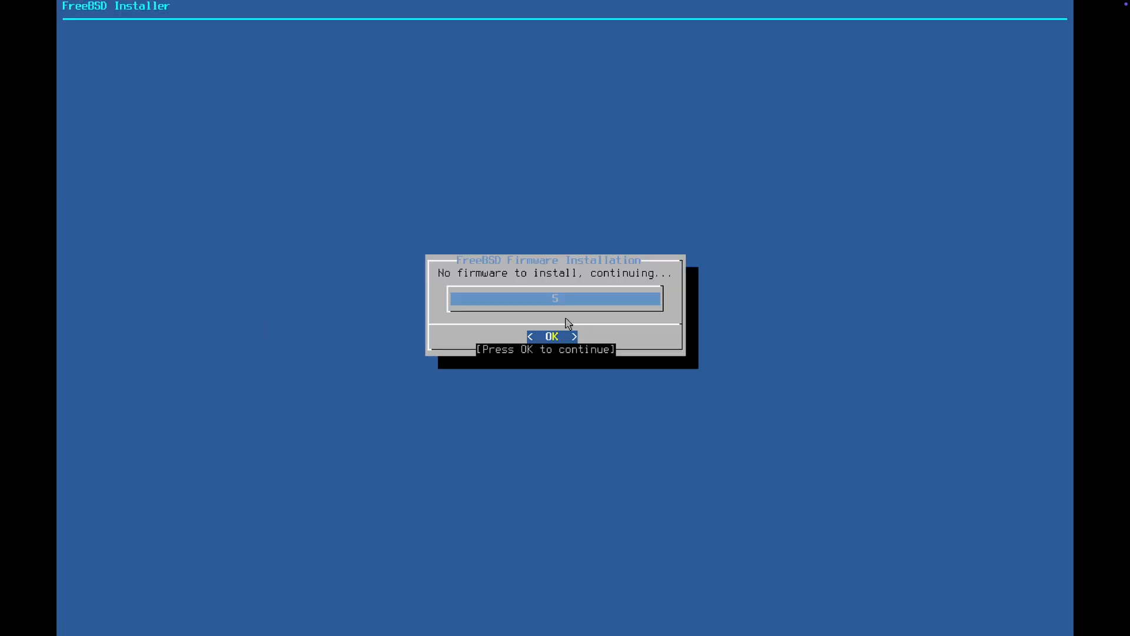
left_click(552, 336)
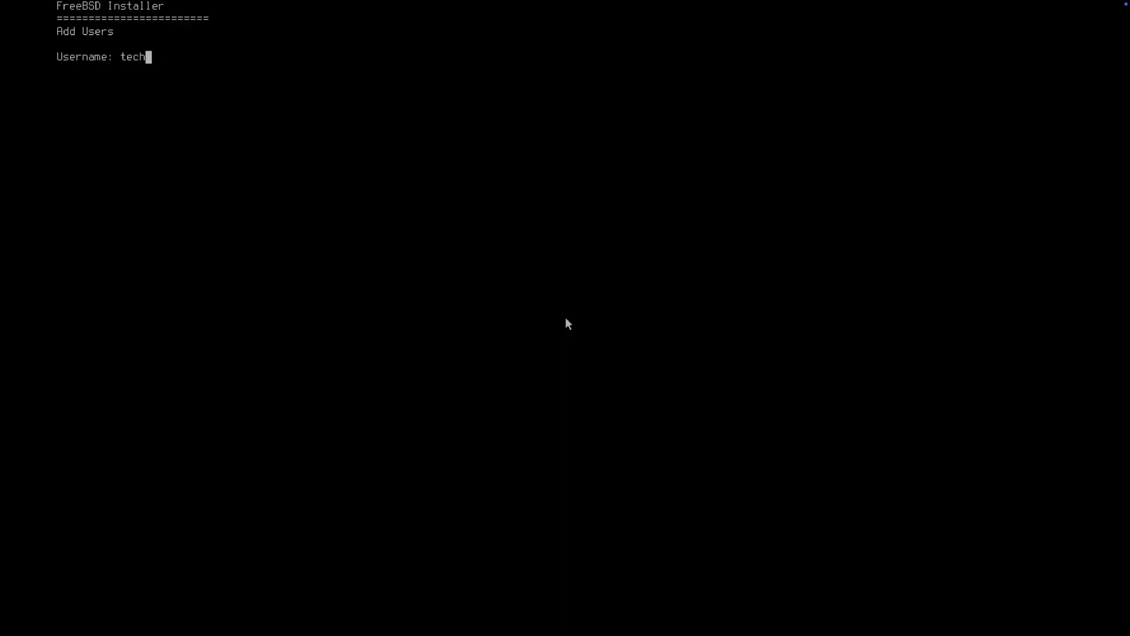
- Create user techmimic with default settings and the wheel group as an extra group
type("mimic")
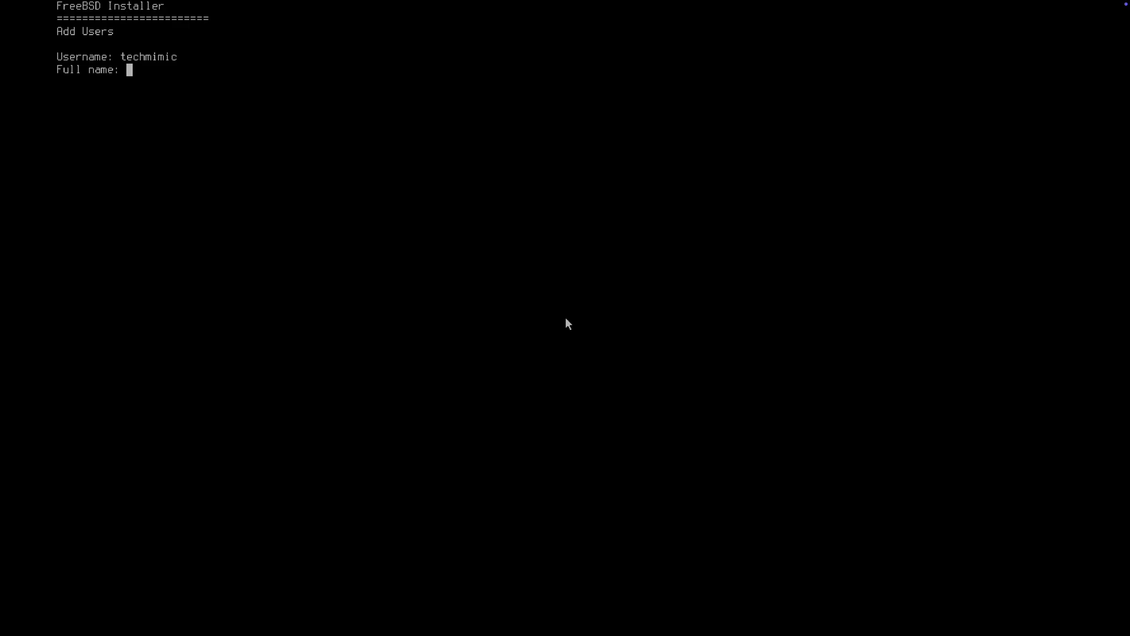
type("techmimic")
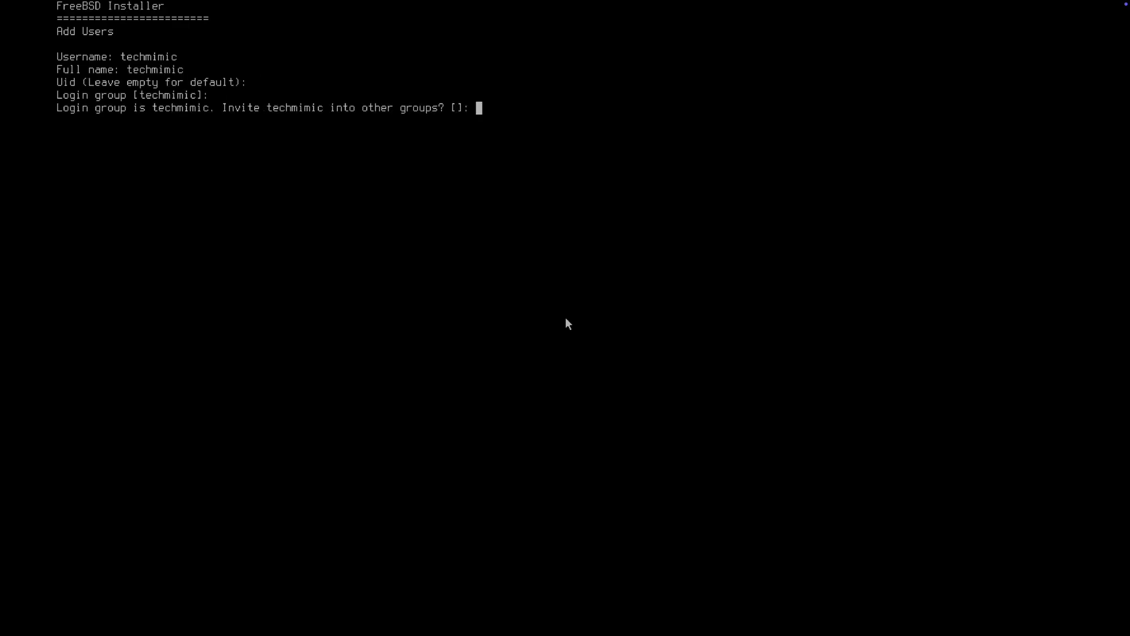
type("w")
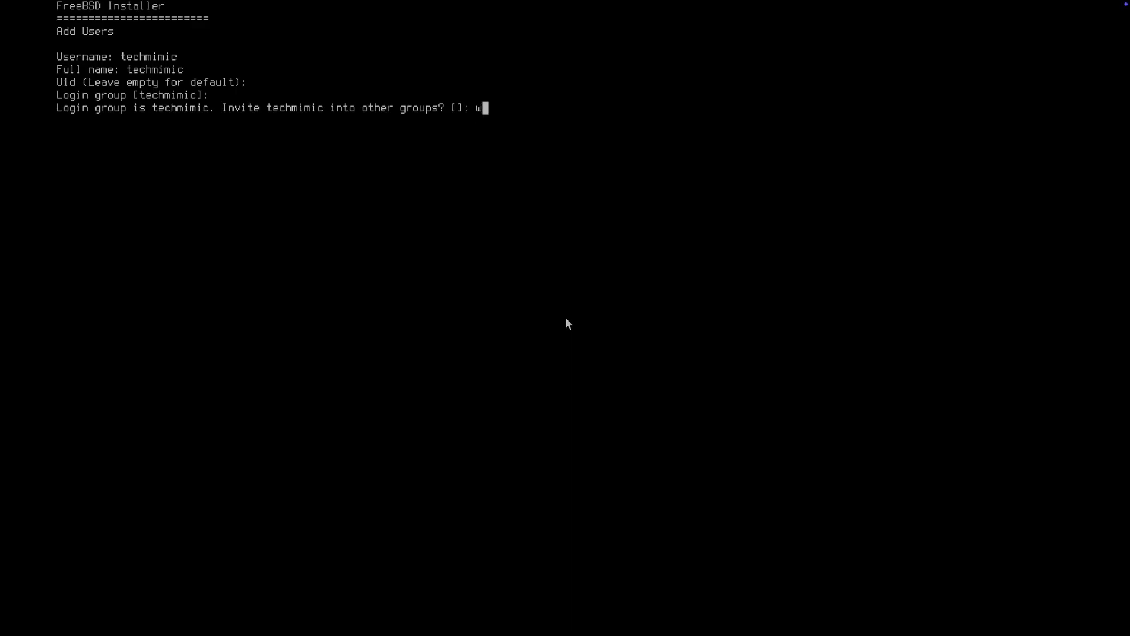
type("heel")
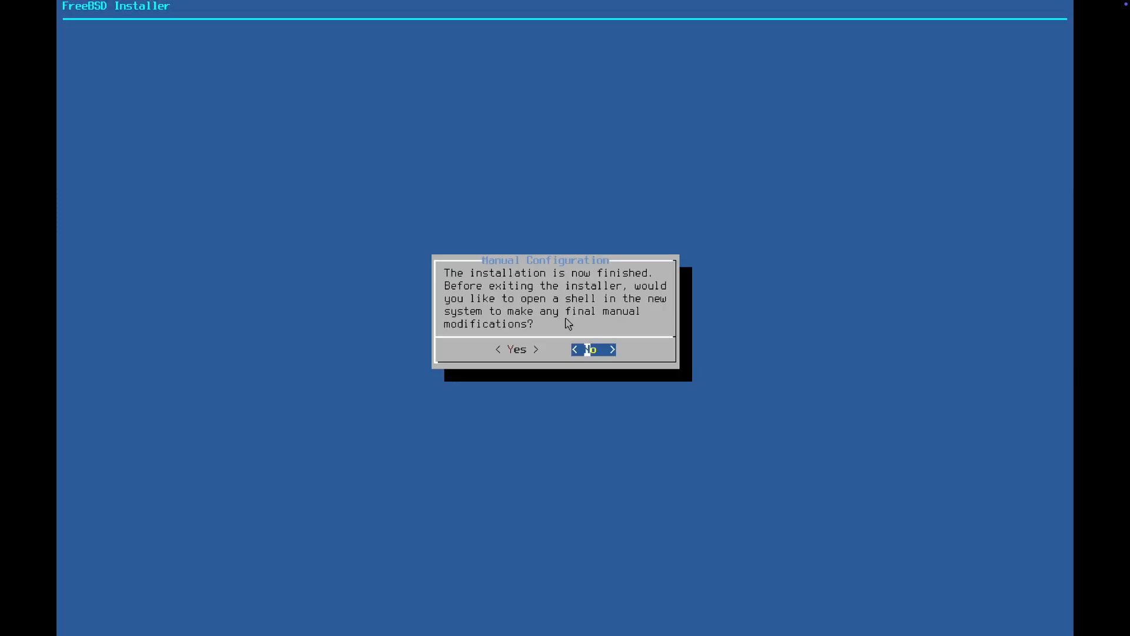
- Decline opening a shell for manual configuration of the new system
left_click(593, 349)
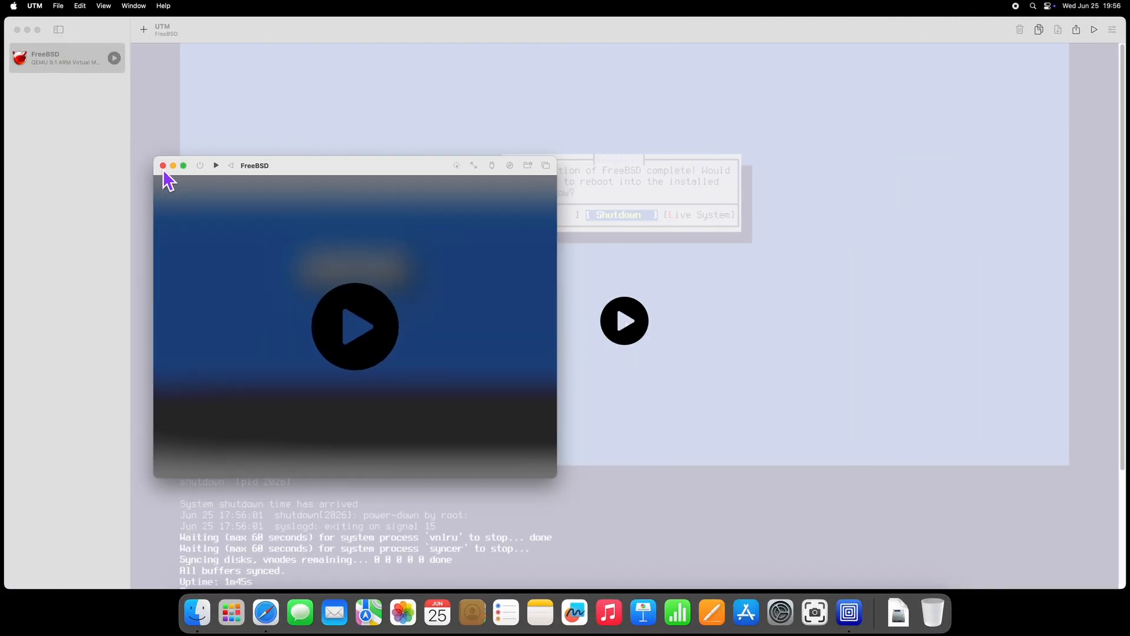
- Close the stopped VM window, clear the installer ISO from the drive, and save
left_click(163, 166)
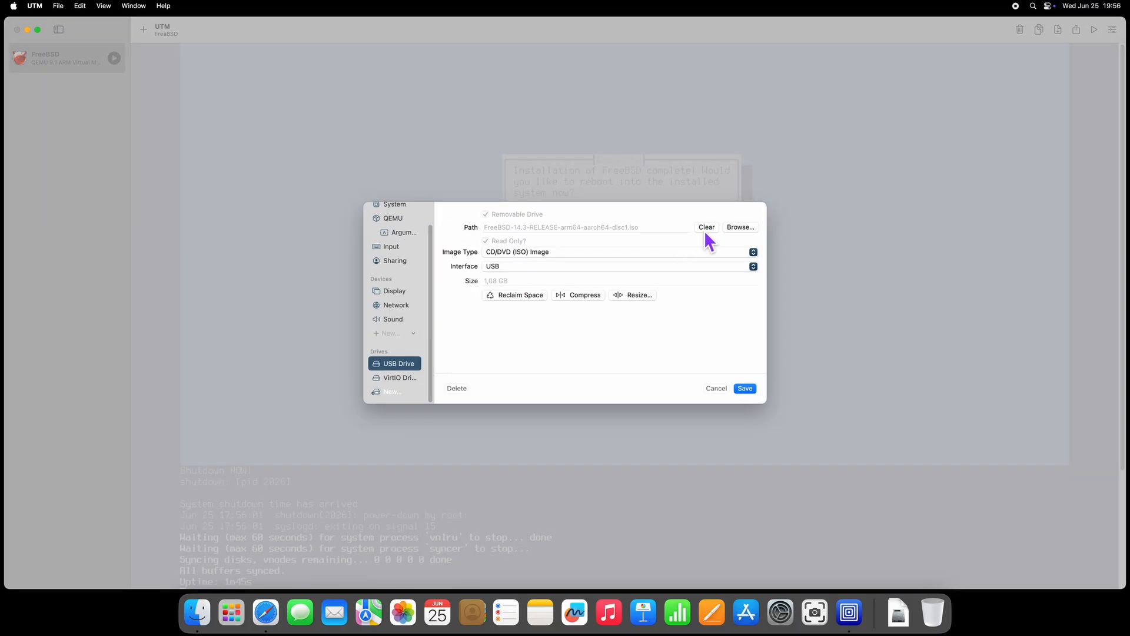
left_click(706, 227)
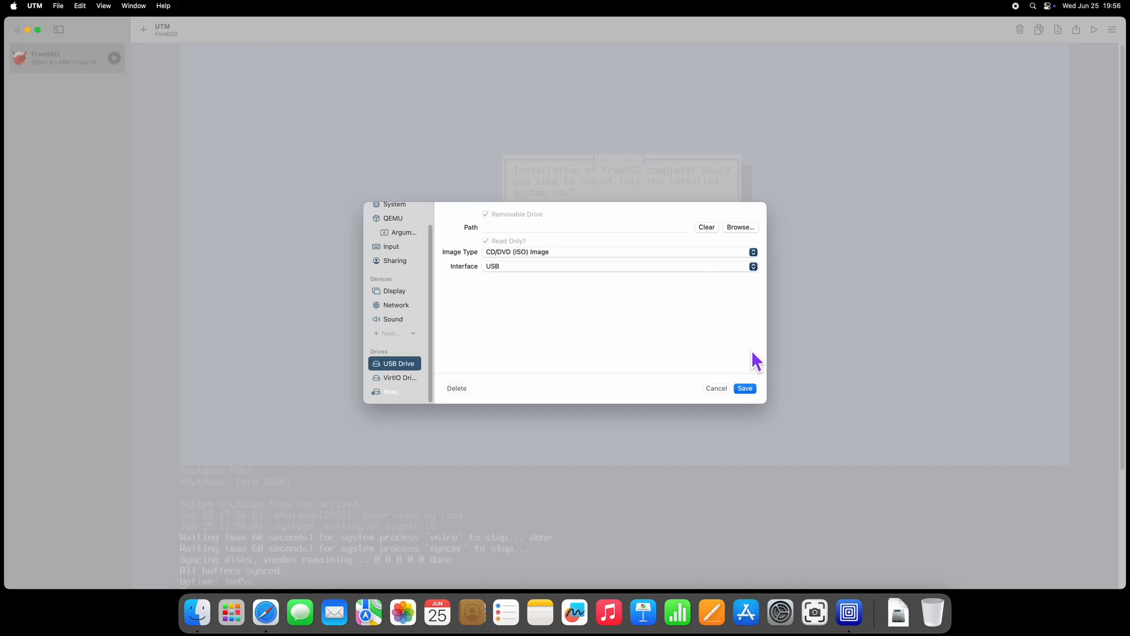
left_click(744, 388)
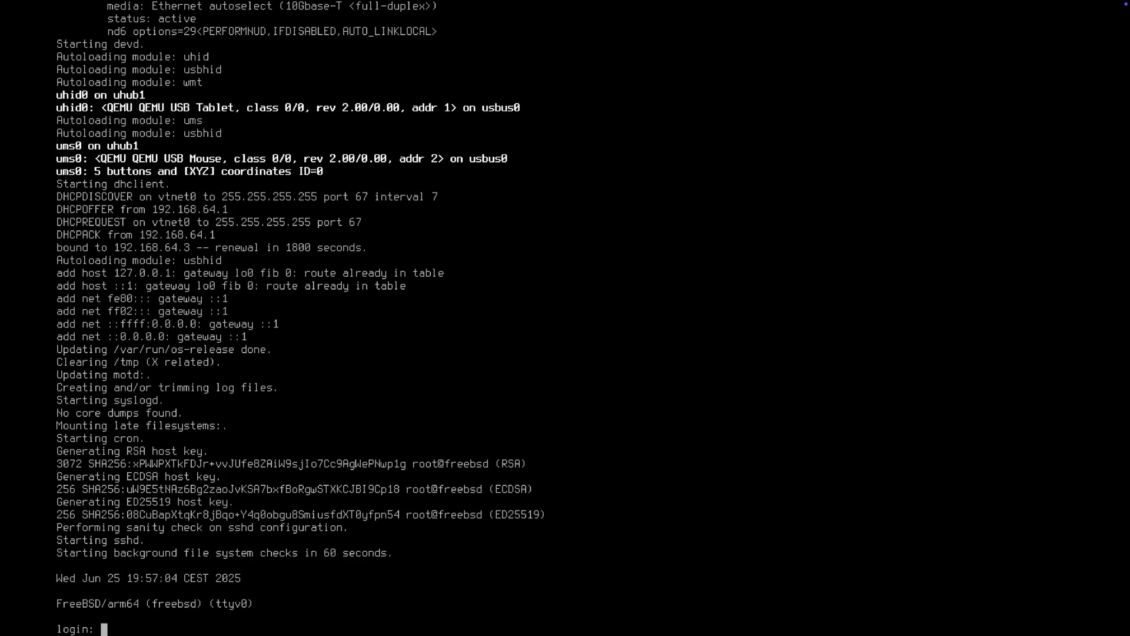
- Log in as root and run freebsd-version and uname -m
type("root")
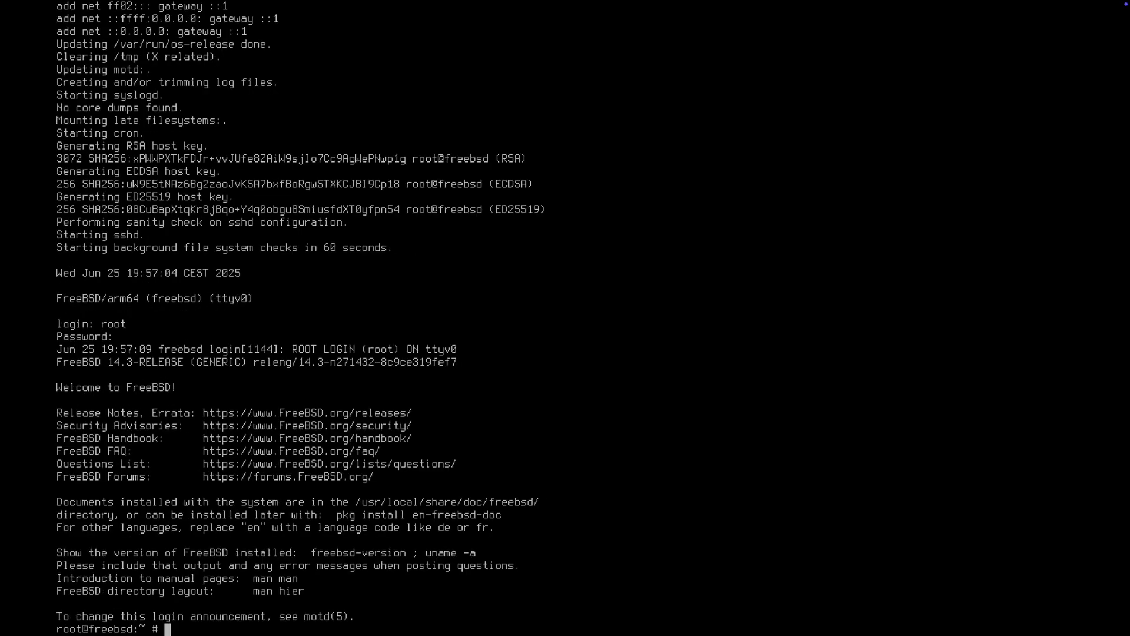
type("freebsd-version")
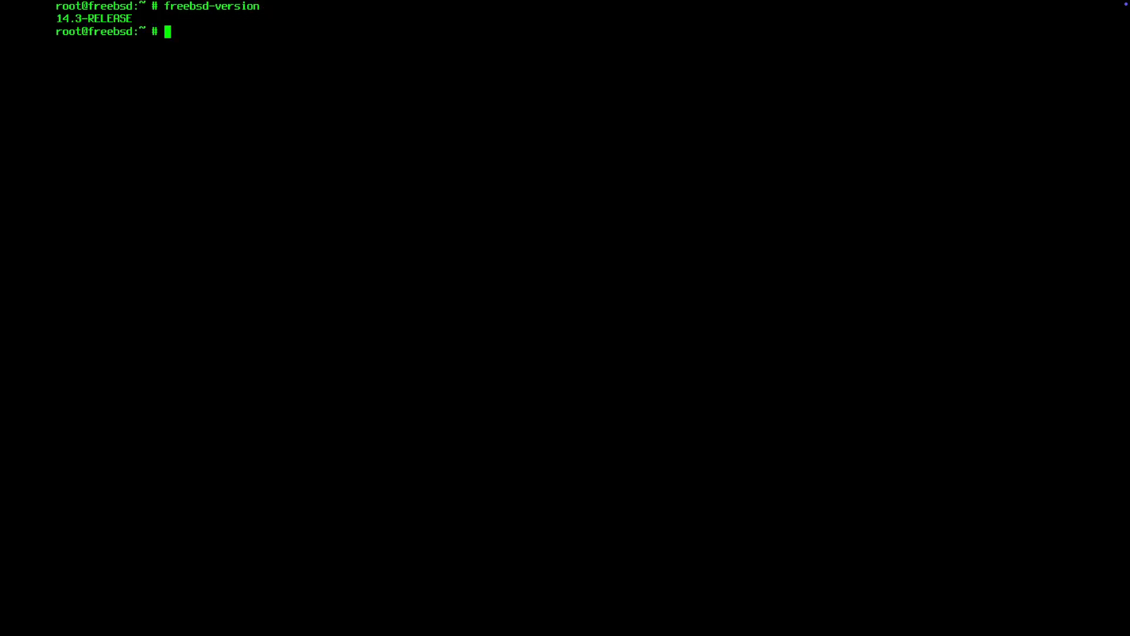
type("uname -m")
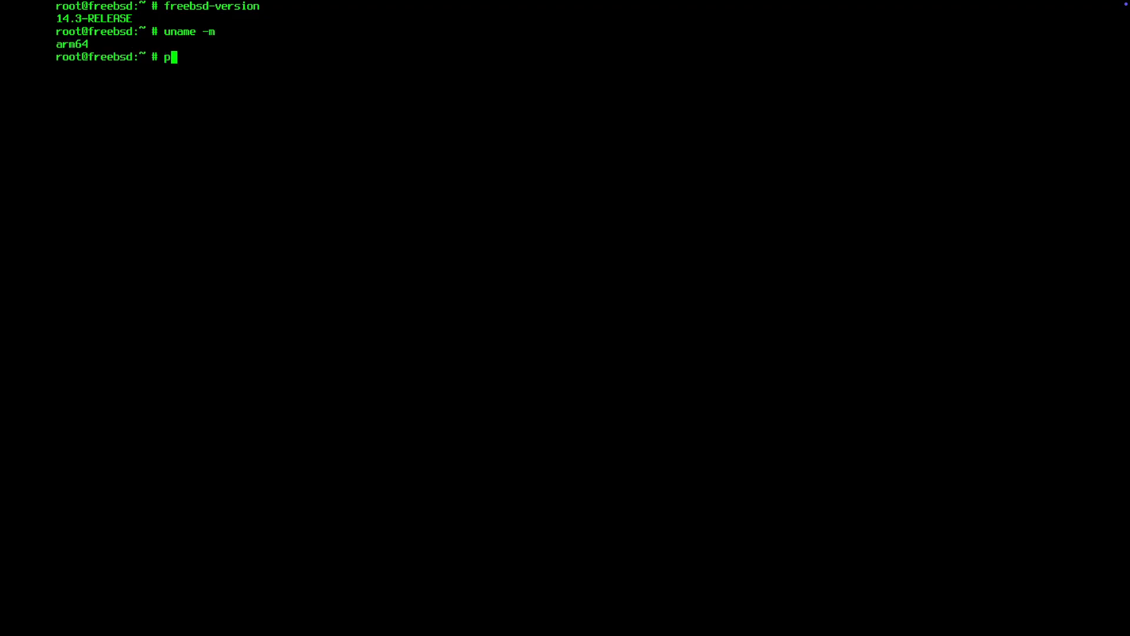
type("kg")
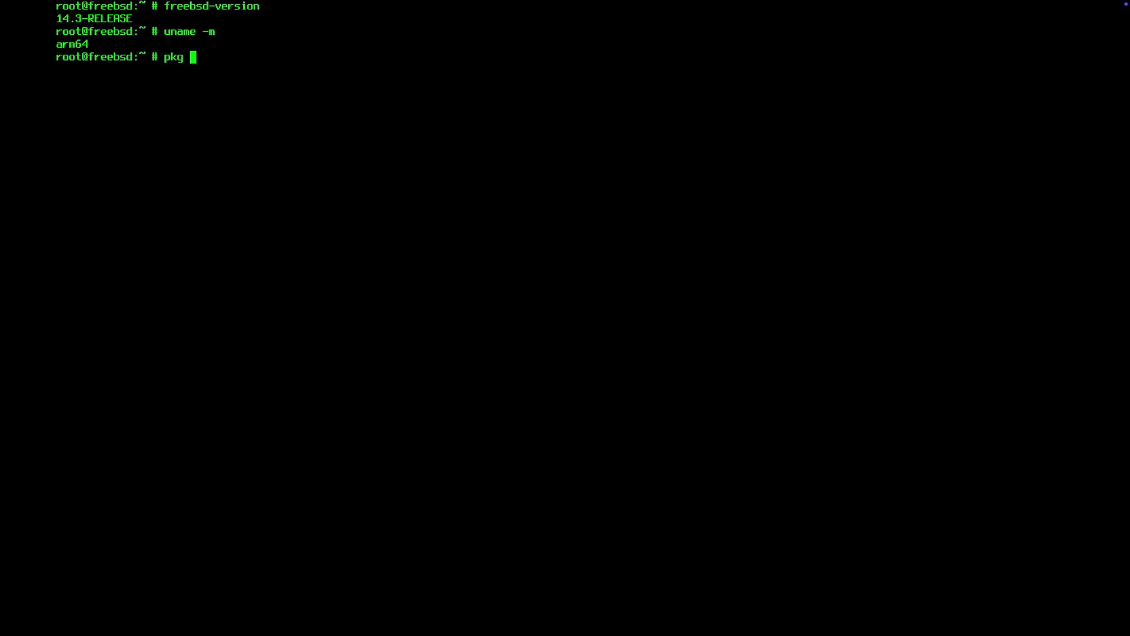
- Bootstrap pkg with pkg update, confirming with y, then run pkg upgrade
type("update")
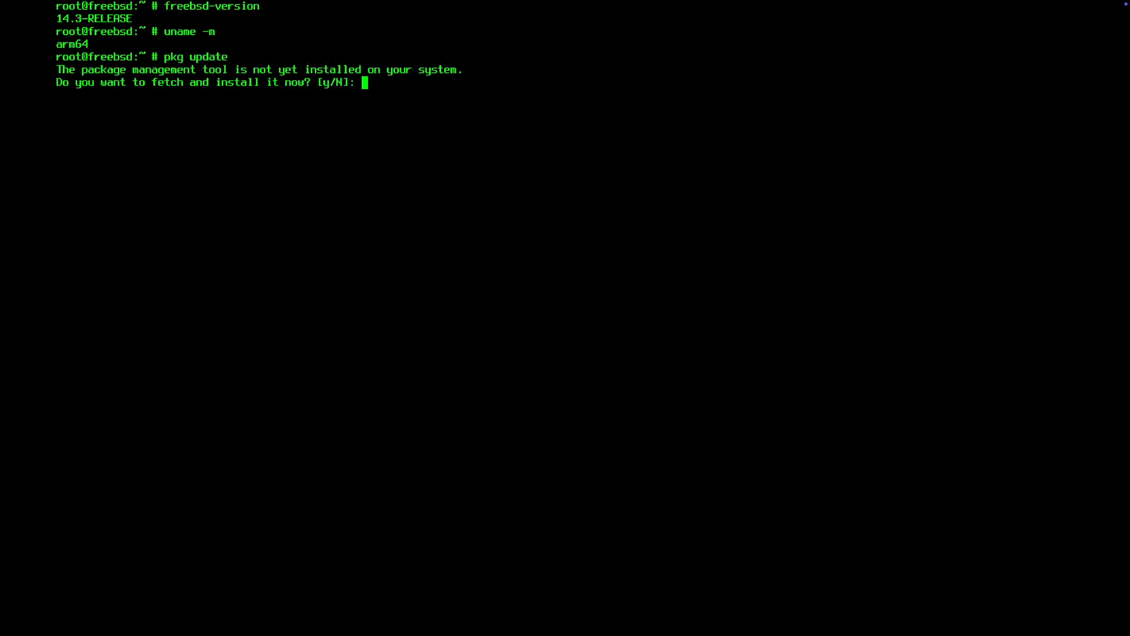
type("y")
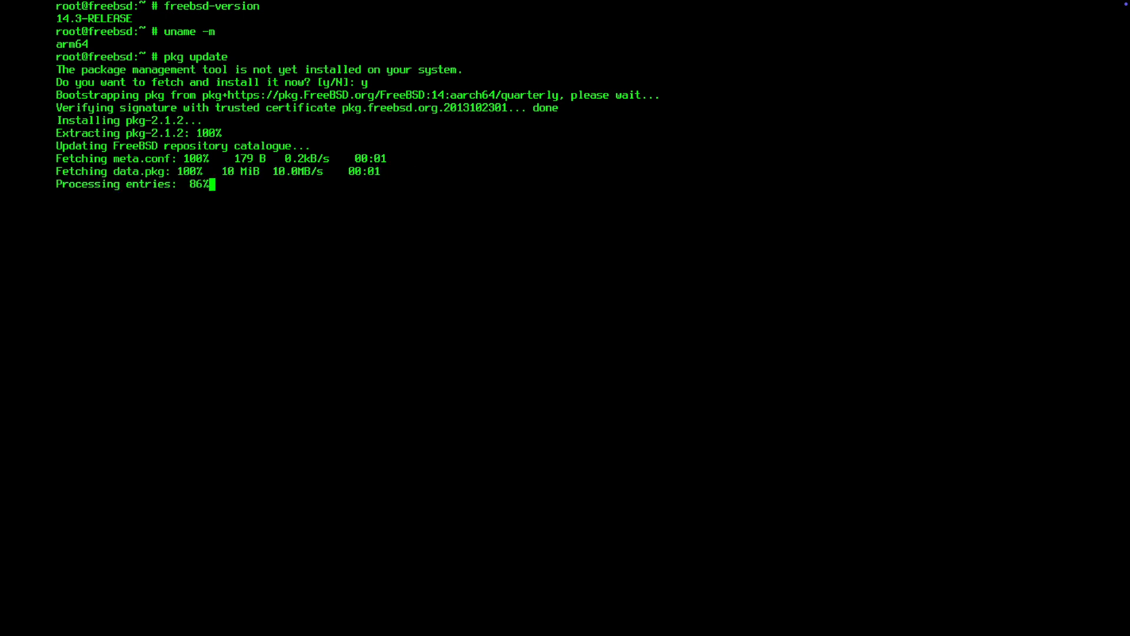
type("p")
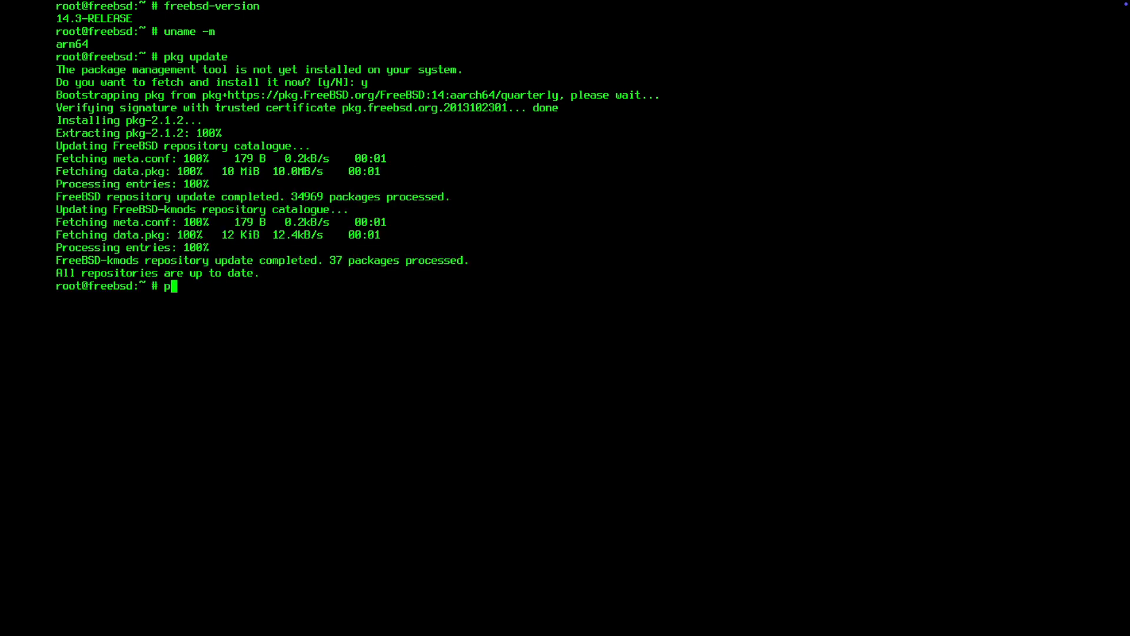
type("kg upgrade")
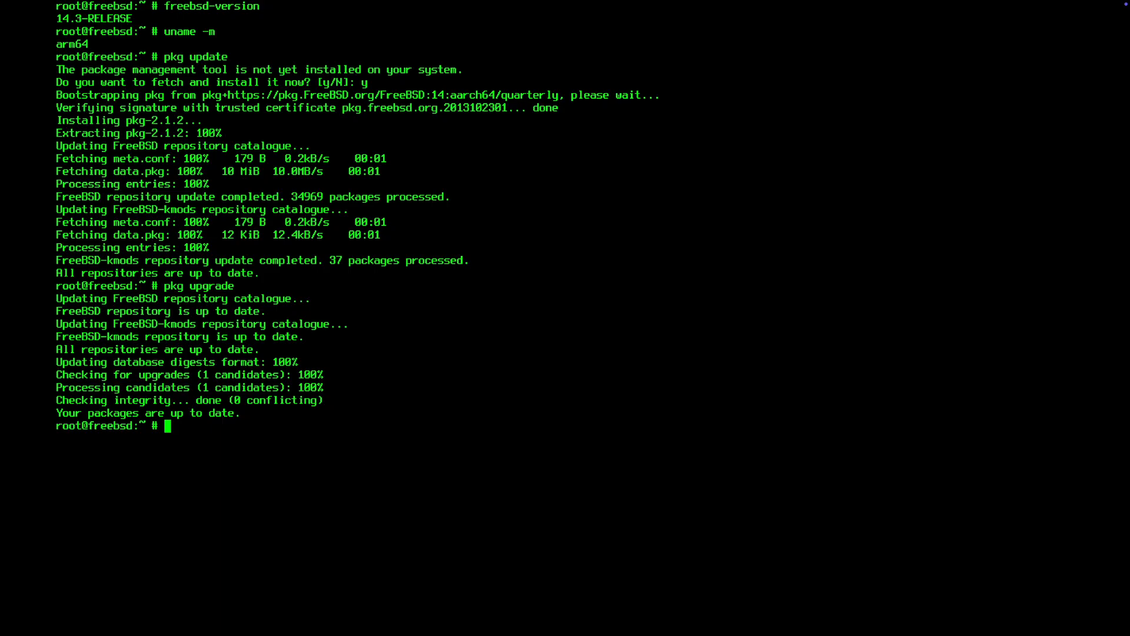
- Install neofetch with pkg, confirming with y, and run neofetch
type("pkg install neofetch")
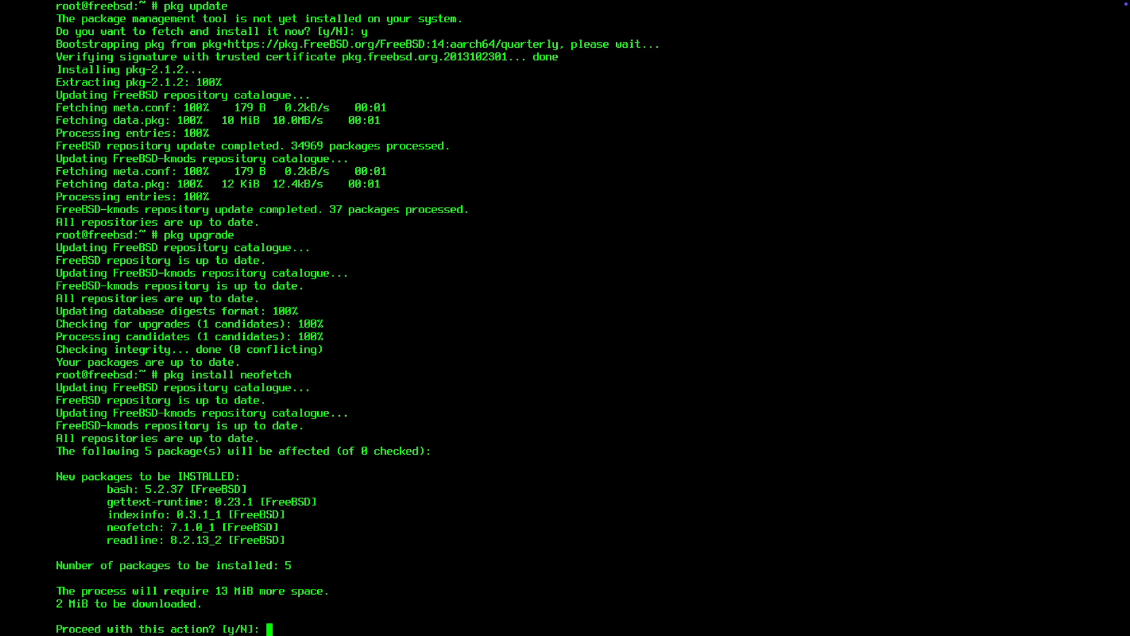
type("y")
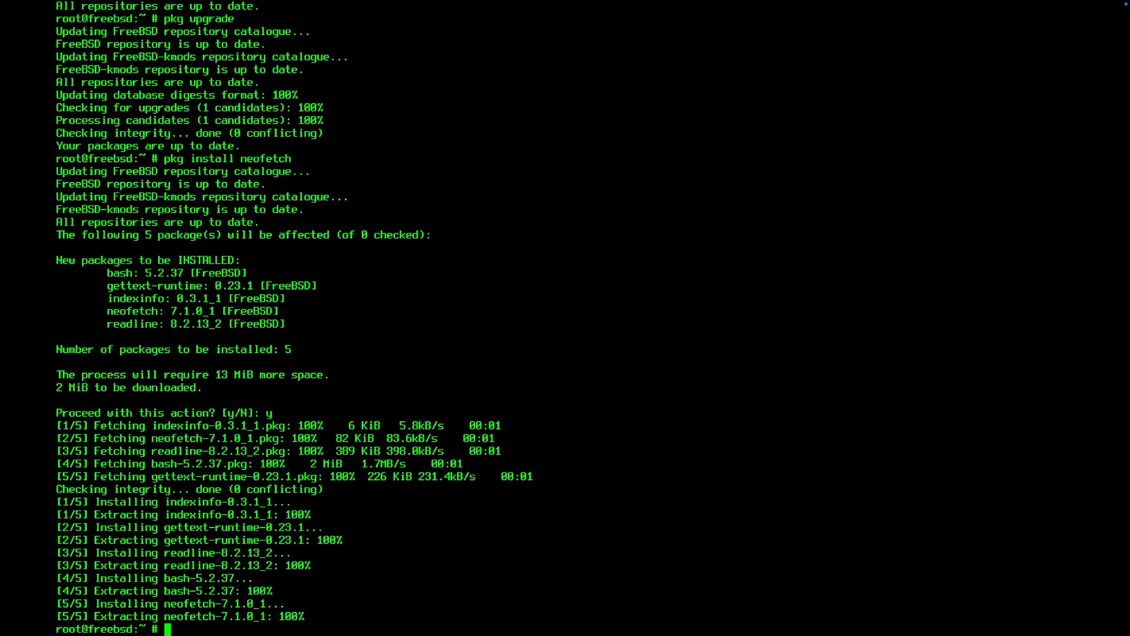
type("neofetch")
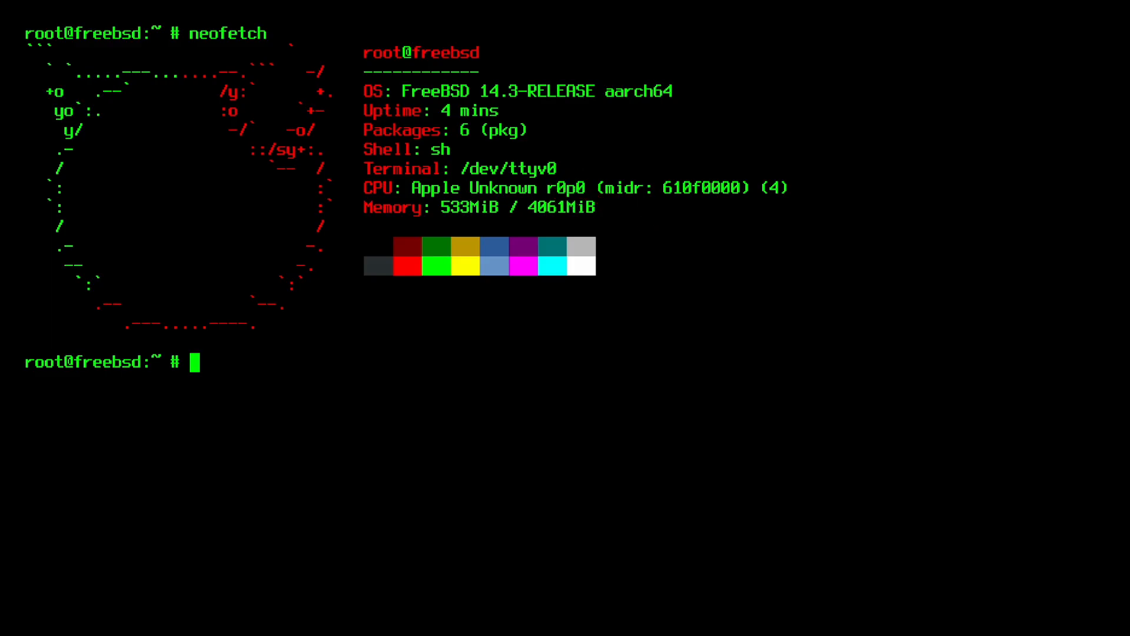
- Type 'Thanks for watching!' at the root prompt without running it
type("Thanks for wa")
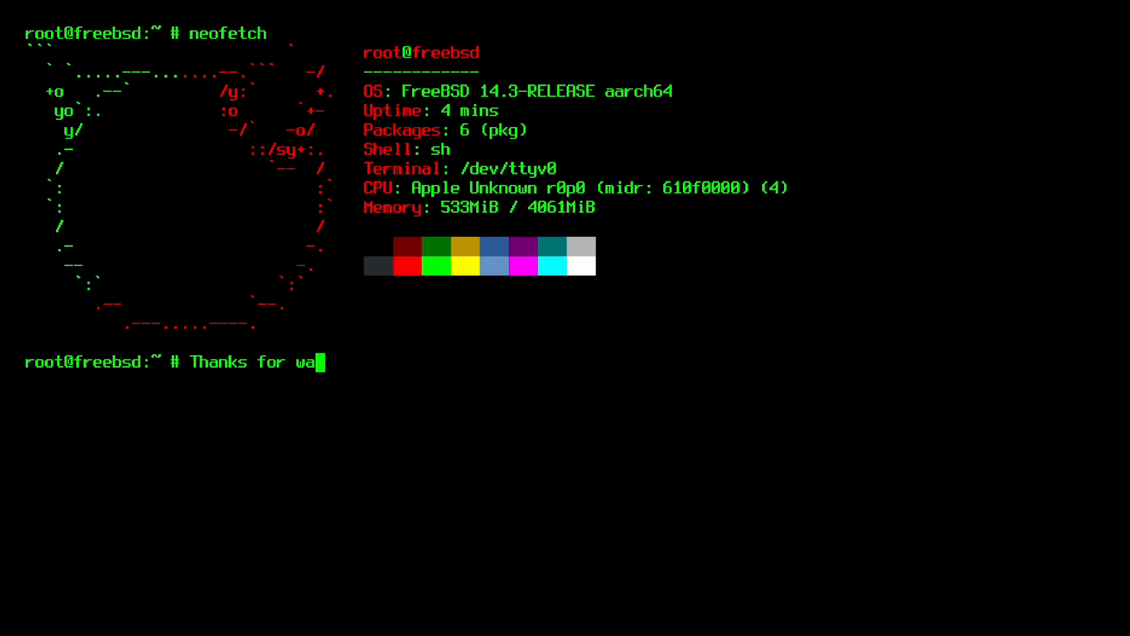
type("tching!")
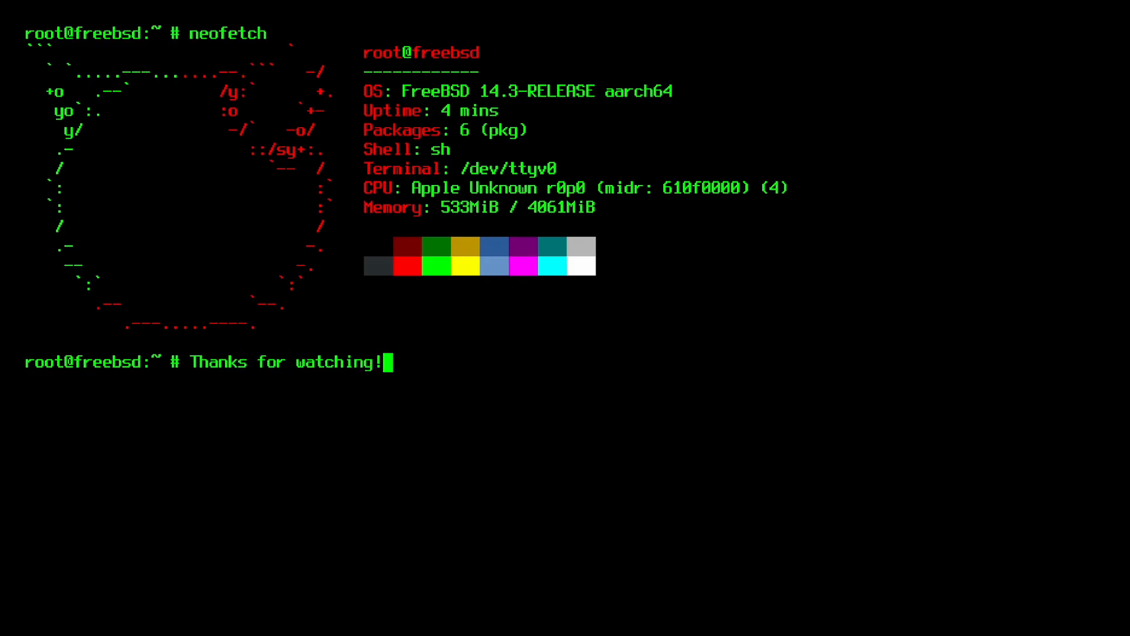